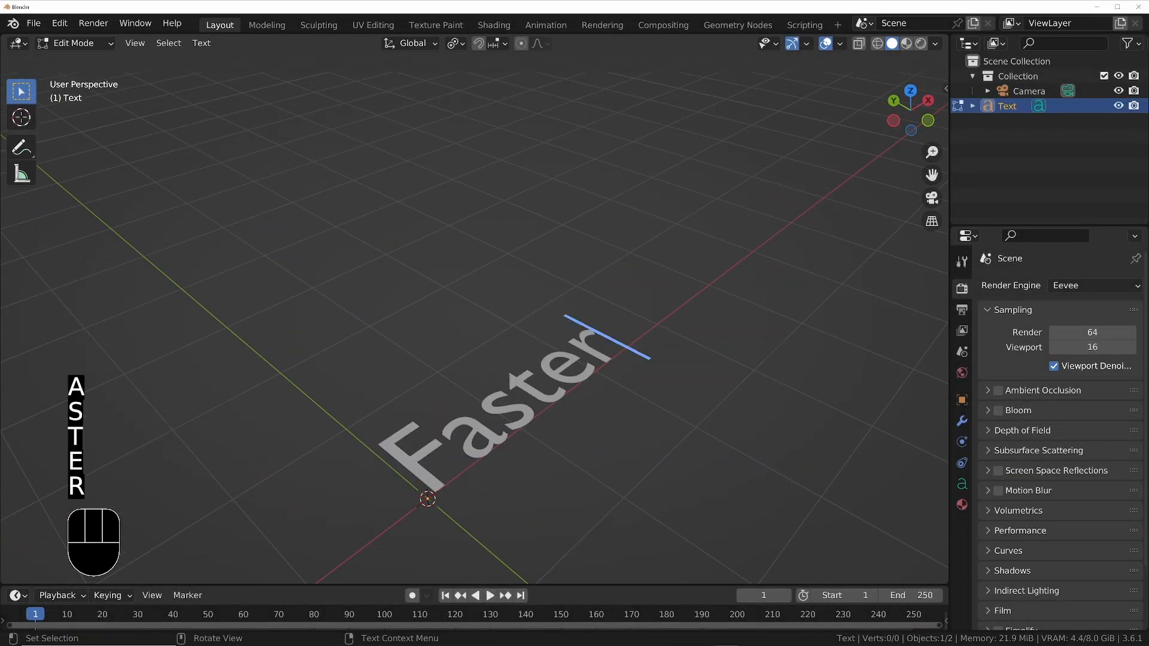
# Step: Finish the Faster! text as an extruded, smooth-shaded mesh and reach for the editor type list
pyautogui.press('Tab')
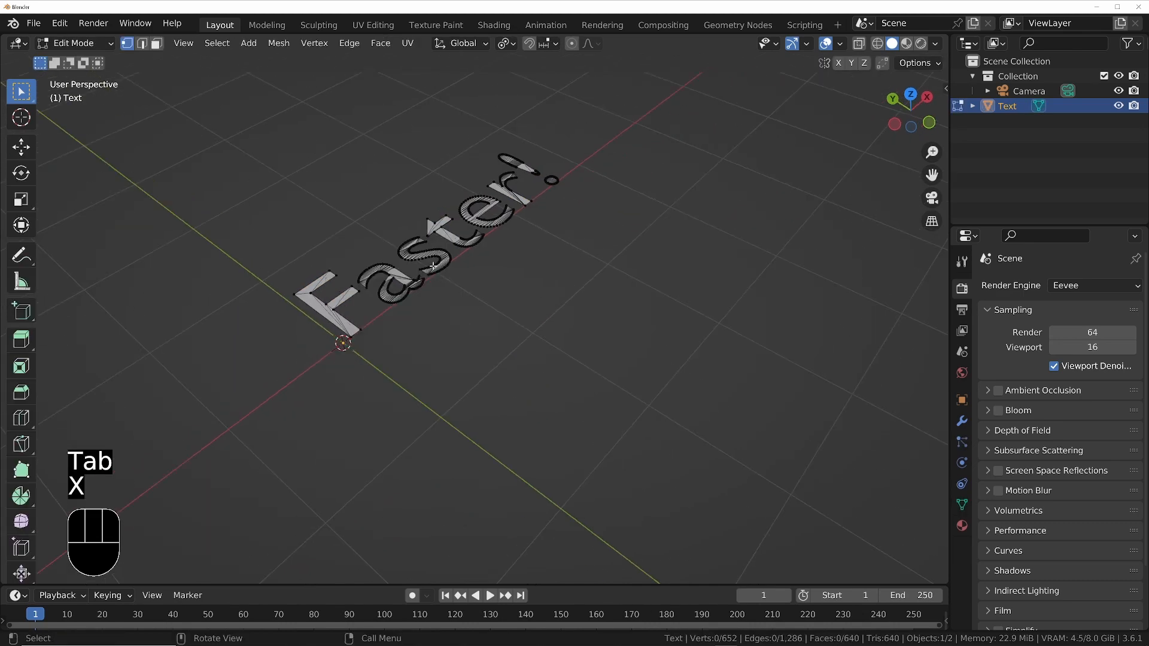
pyautogui.press('Tab')
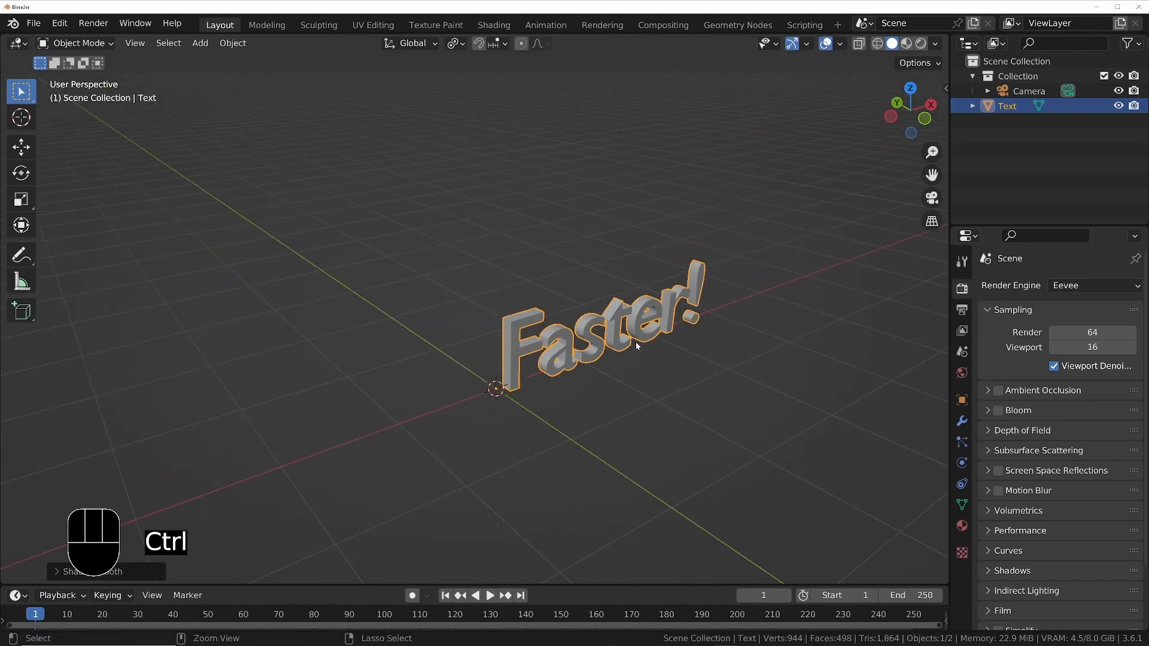
pyautogui.click(12, 344)
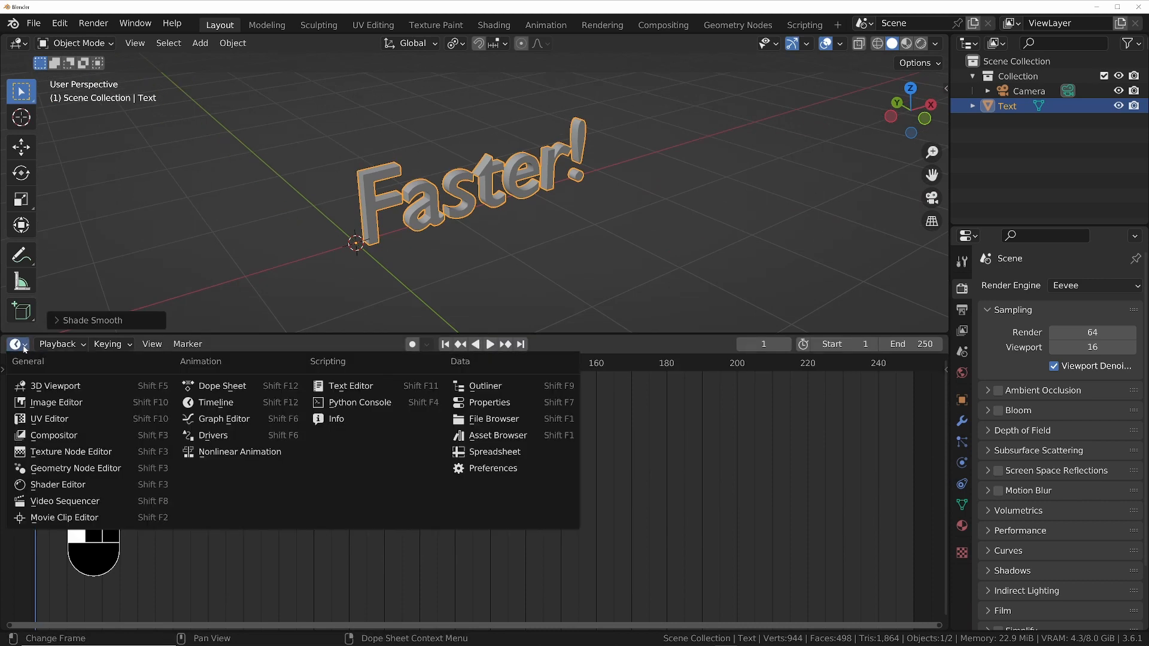
# Step: In the Geometry Node Editor, scatter Poisson-disk points over the Faster! faces with a radius setup
pyautogui.click(76, 468)
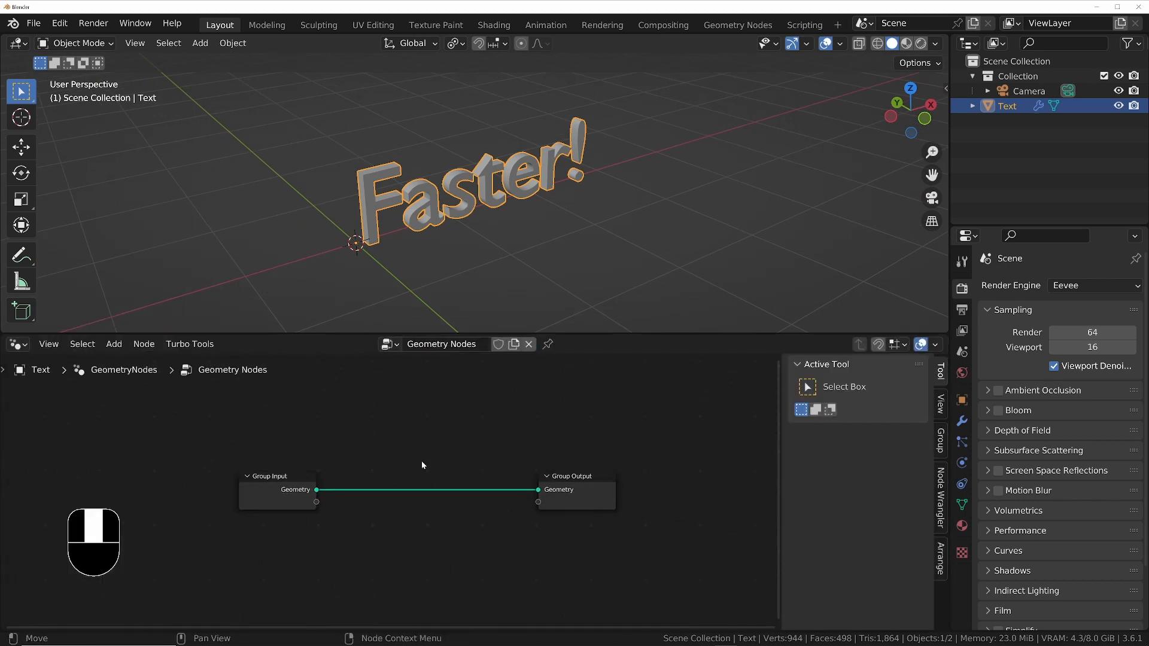
pyautogui.write('dis')
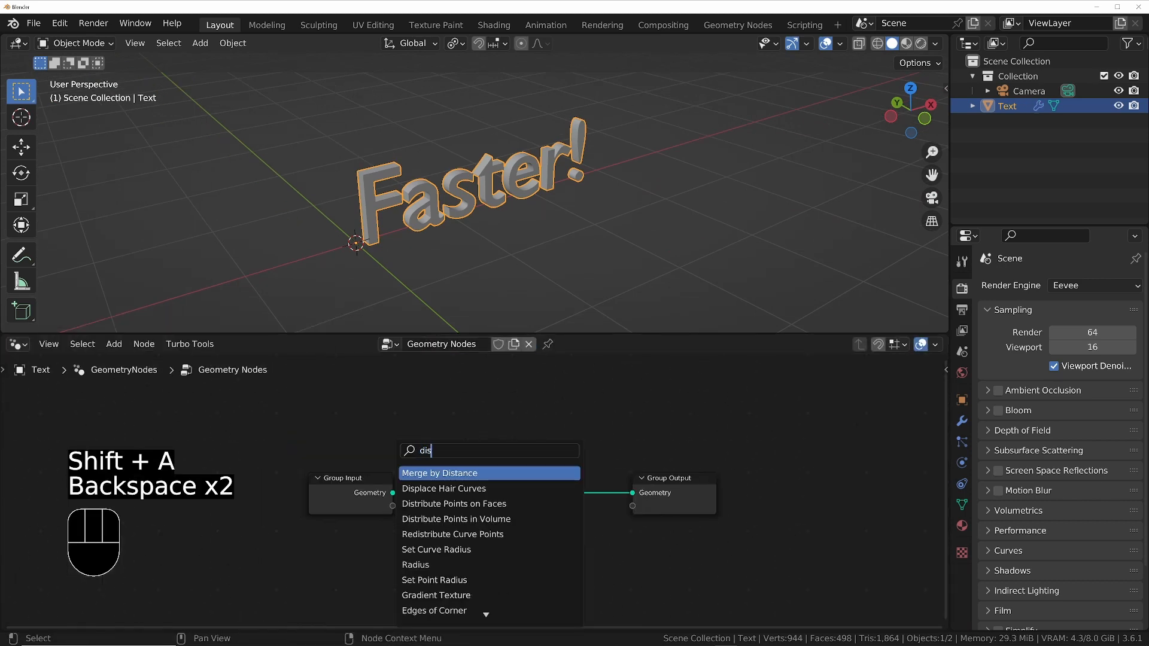
pyautogui.click(453, 504)
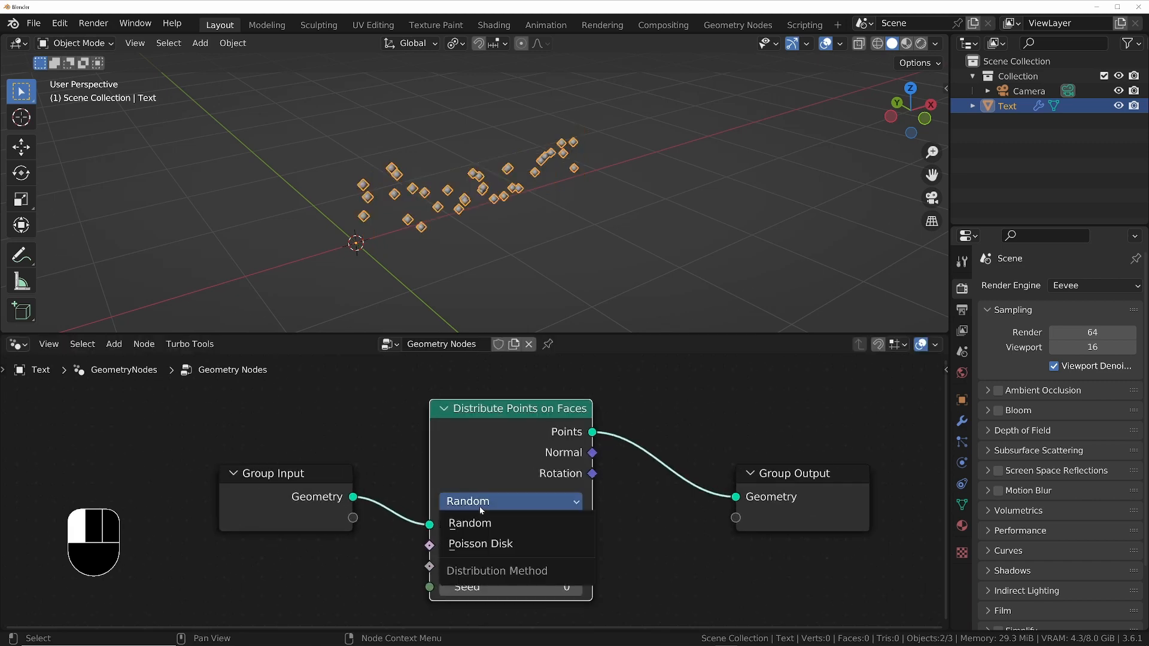
pyautogui.click(480, 543)
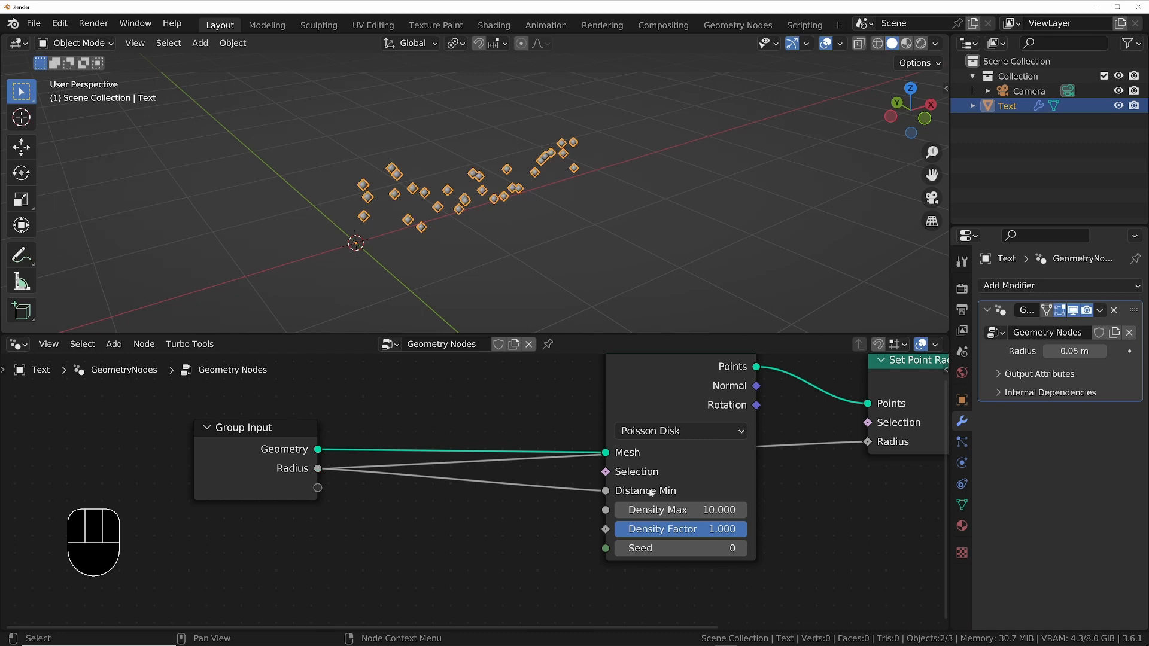
pyautogui.press('shift+a')
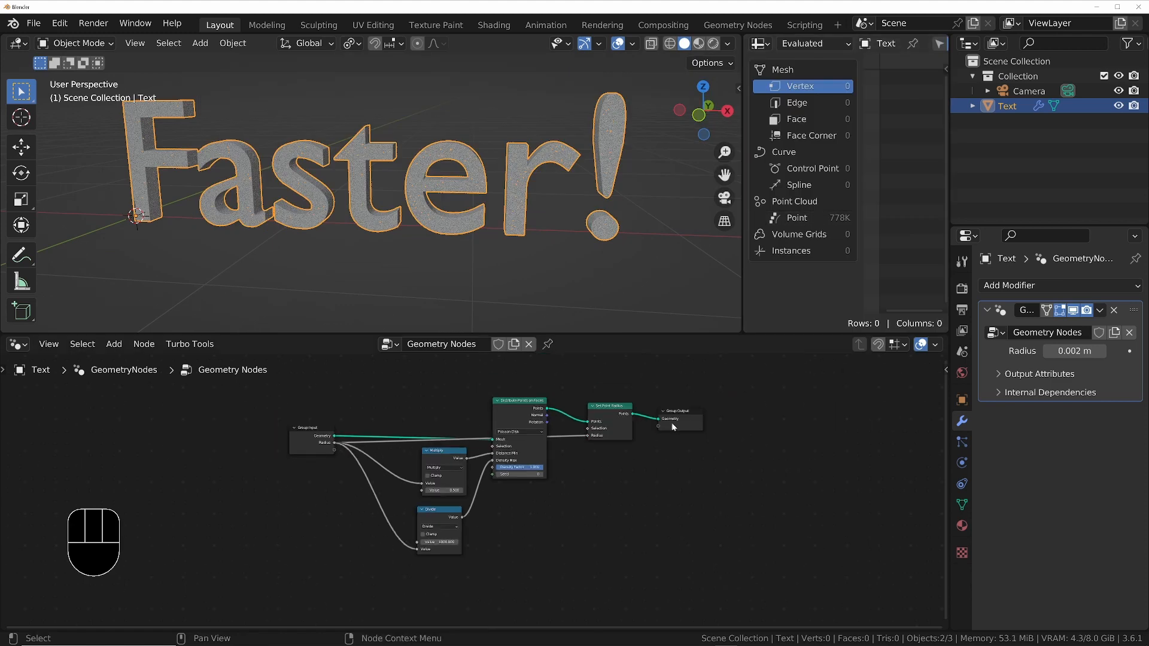
# Step: Group the point nodes as 'final render' with renamed radius multiplier input and density 1000
pyautogui.press('n')
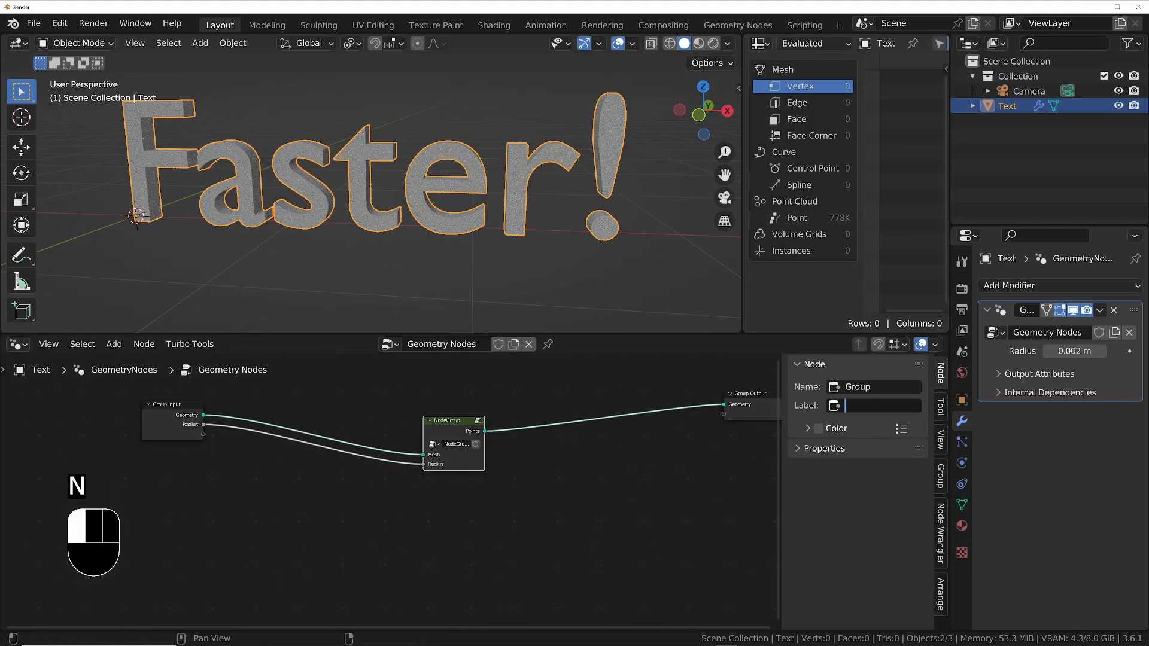
pyautogui.press('Tab')
pyautogui.write('radius mult')
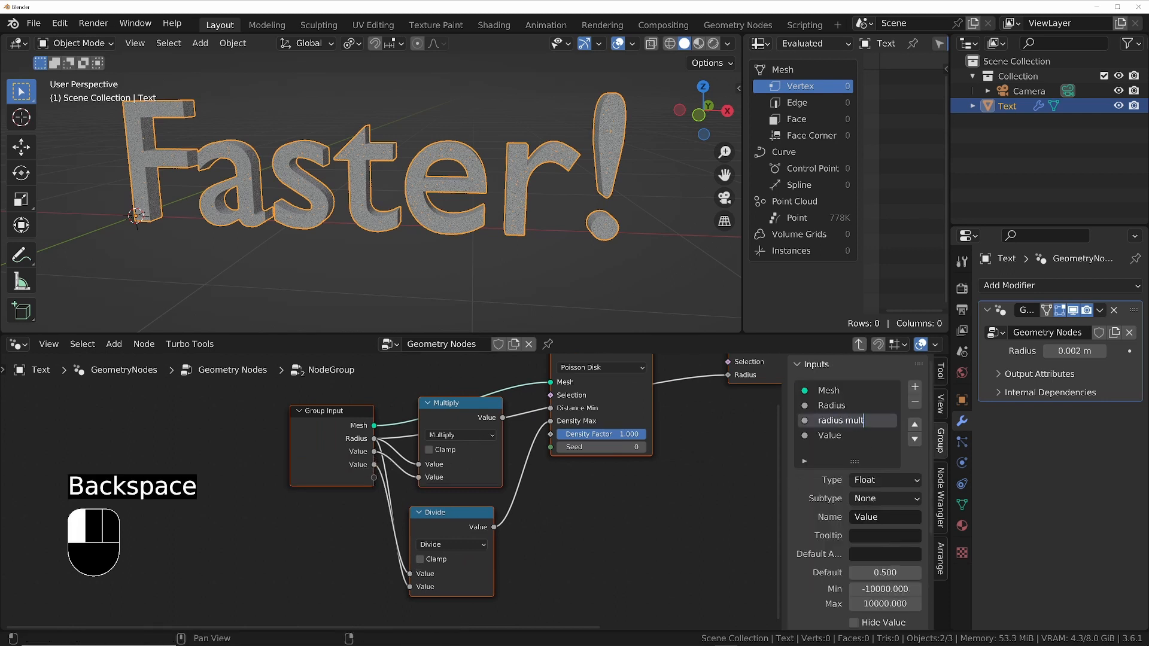
pyautogui.press('Tab')
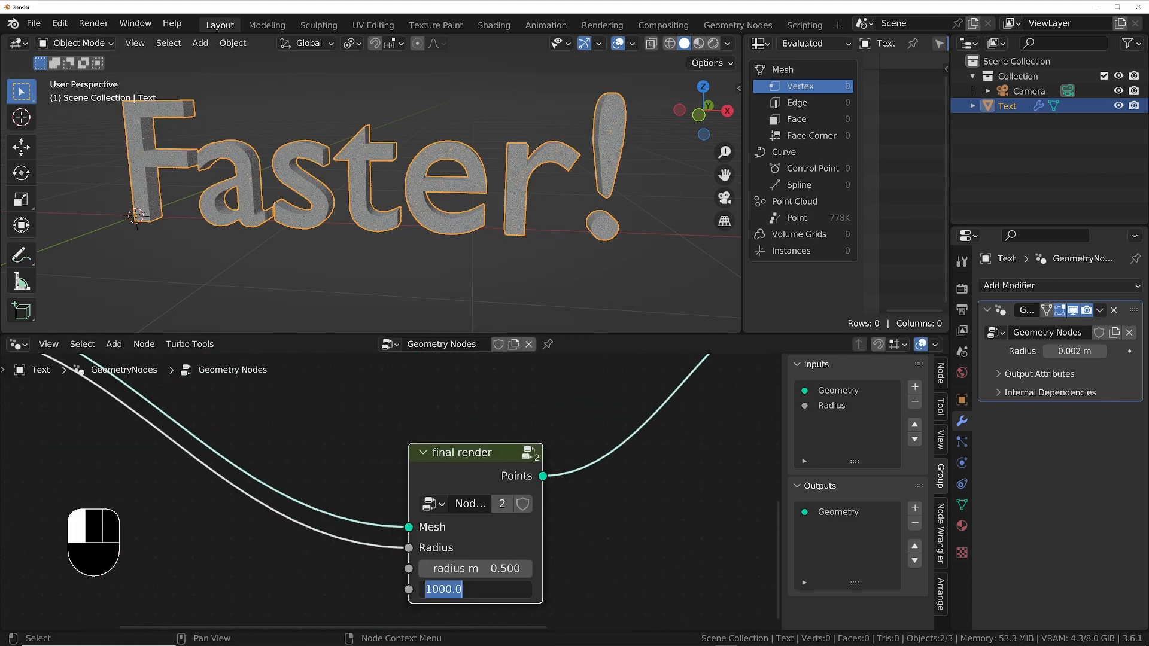
pyautogui.click(425, 525)
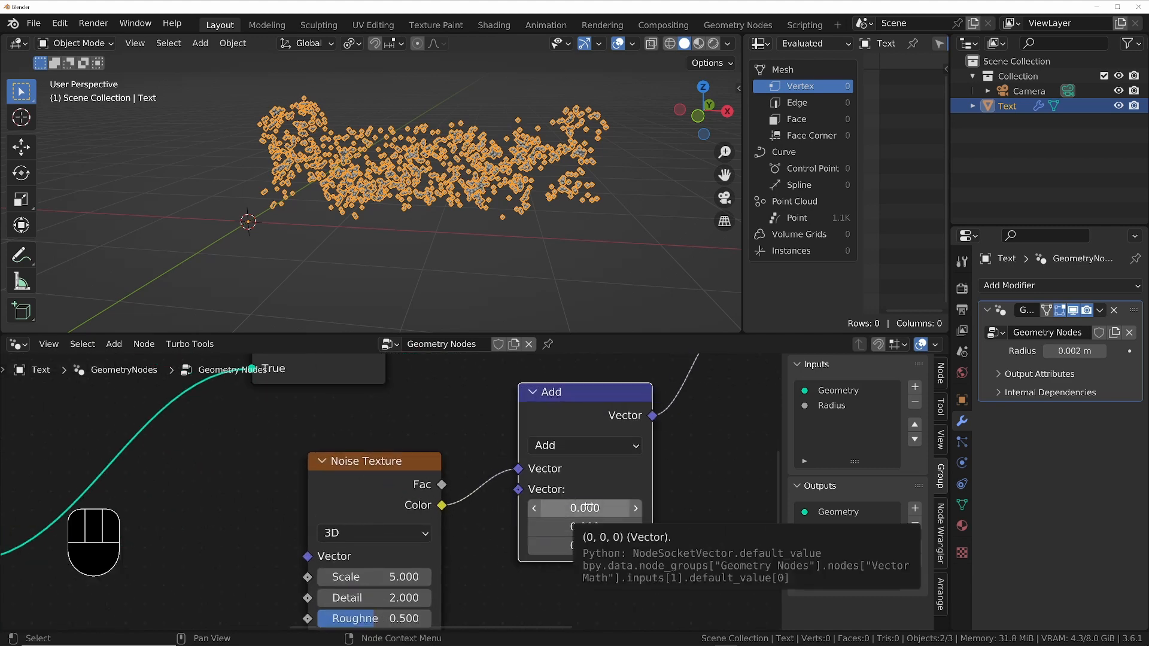
# Step: Build the noise-texture displacement group exposing a 'strength' input alongside scale and distortion
pyautogui.click(584, 445)
pyautogui.write('displ')
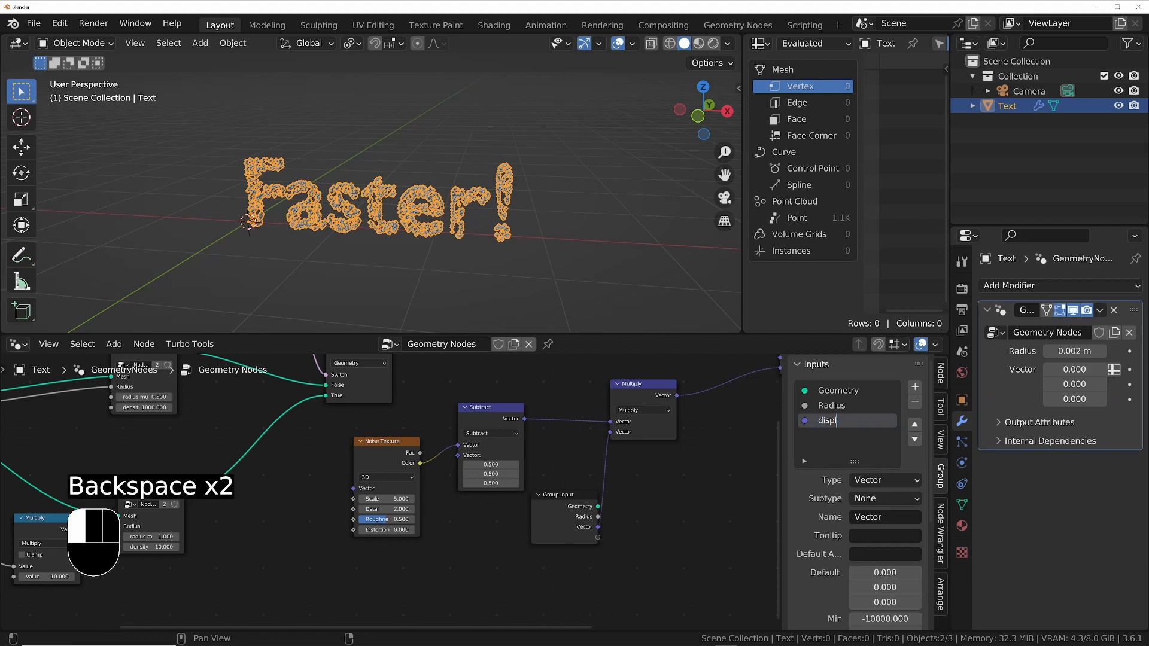
pyautogui.write('strength')
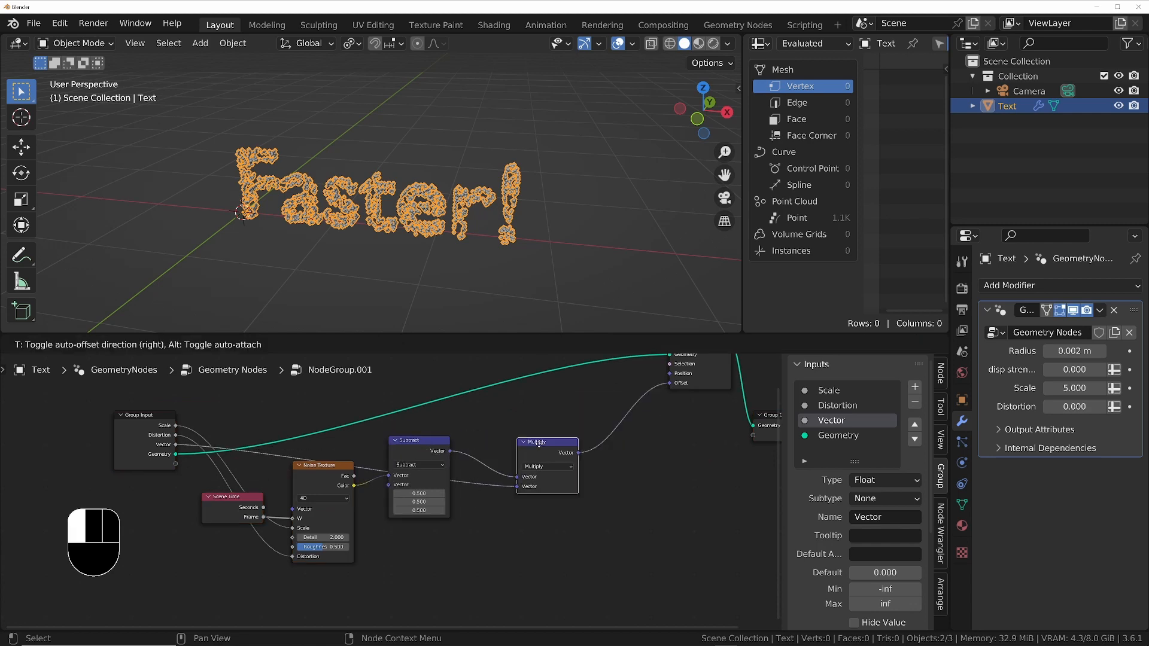
# Step: Add a float MASTER STRENGTH group input and duplicate the group for a second noise layer
pyautogui.press('shift+d')
pyautogui.write('MA')
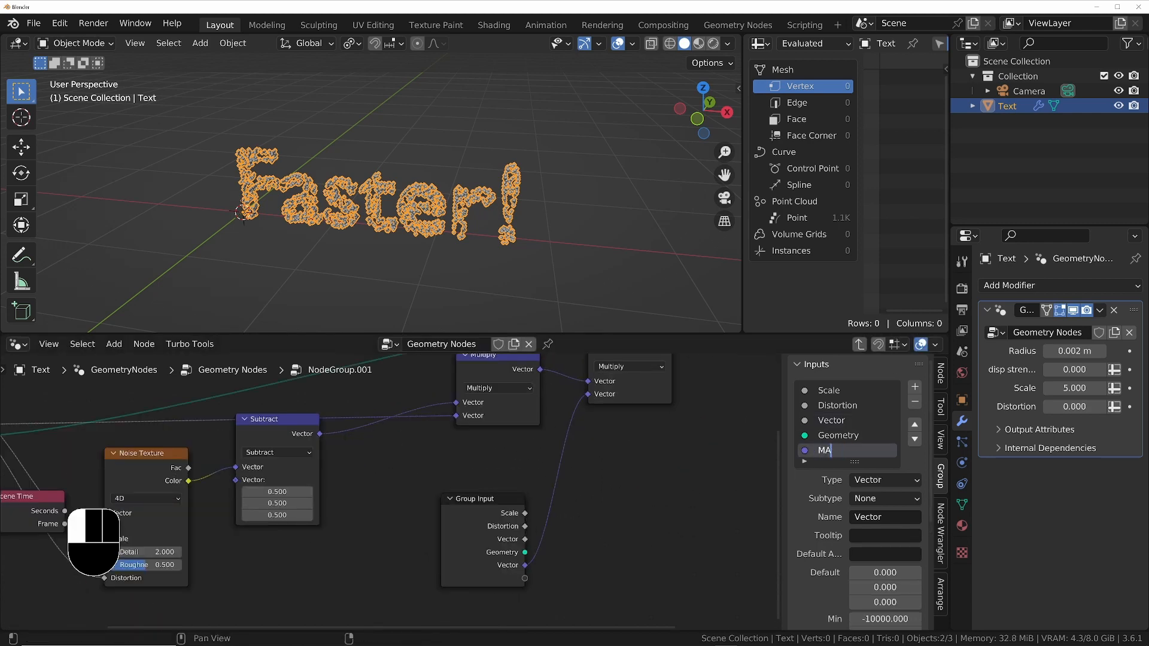
pyautogui.click(883, 480)
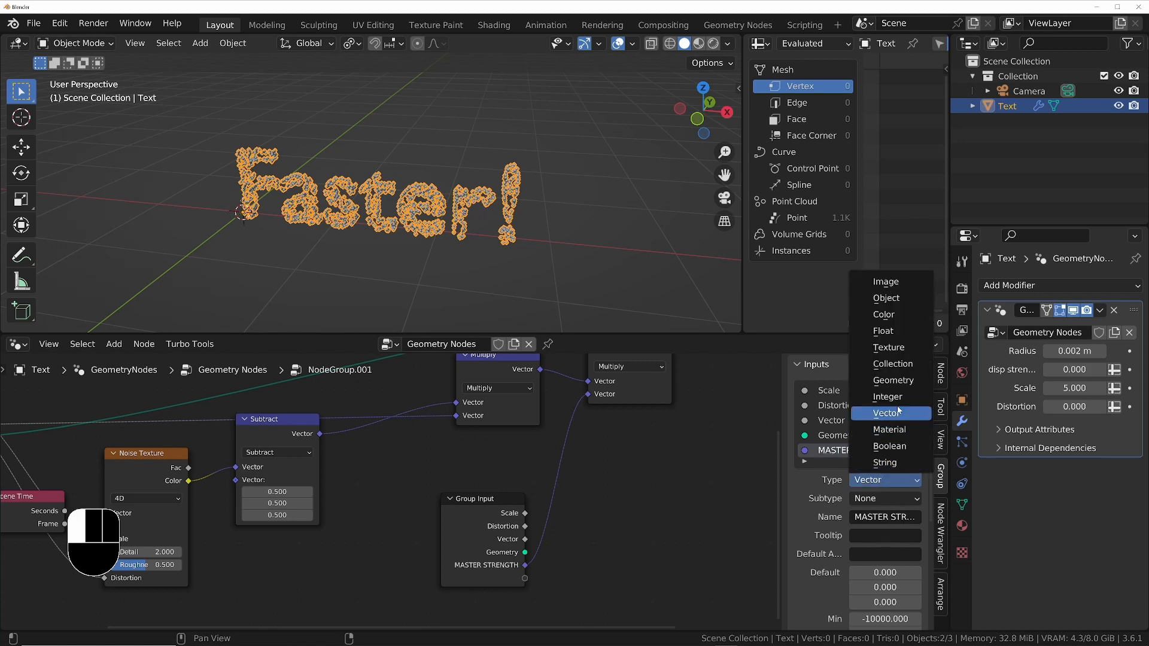
pyautogui.click(883, 330)
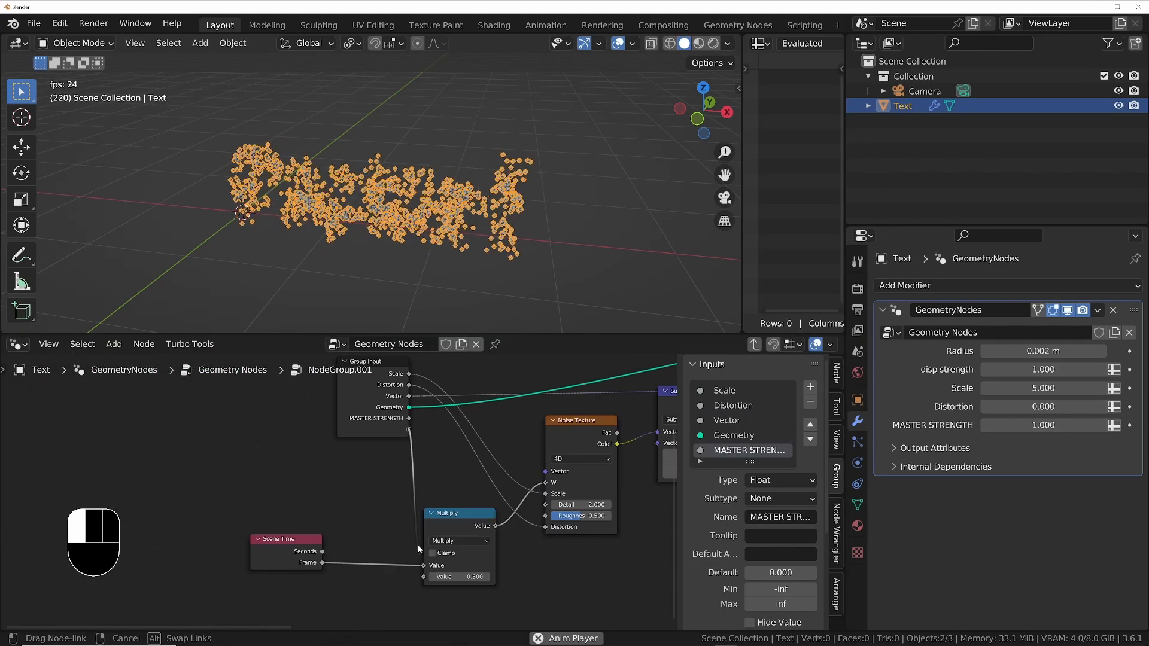
pyautogui.press('shift+d')
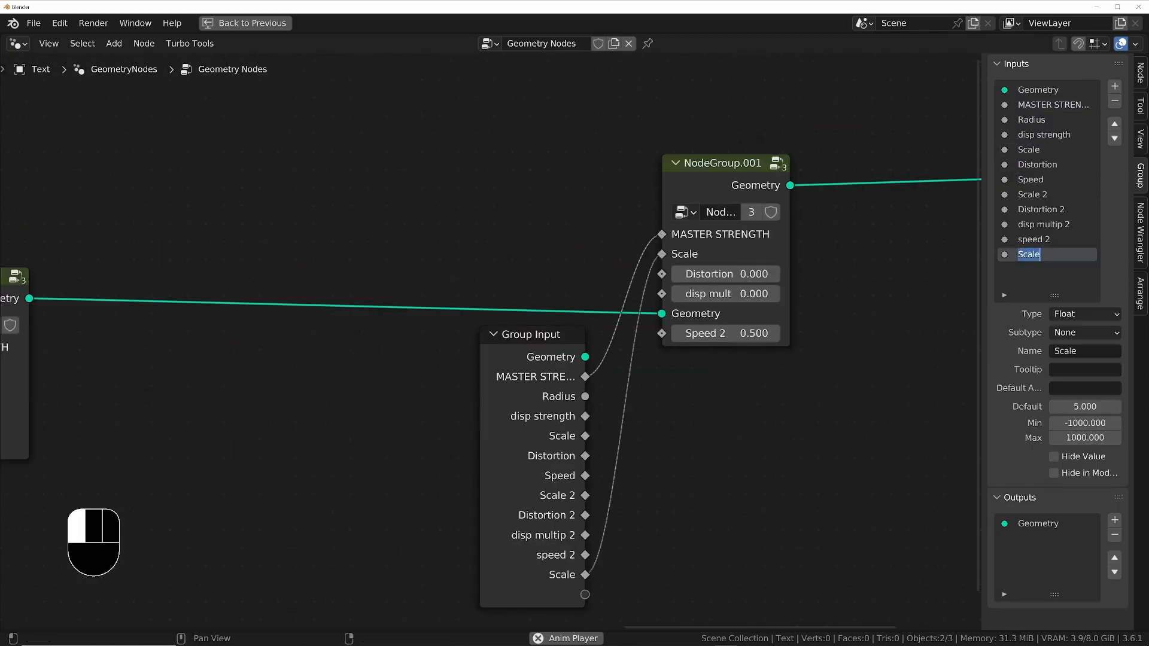
# Step: Restore the multi-panel layout and switch the viewport to a Cycles rendered preview
pyautogui.press('ctrl+space')
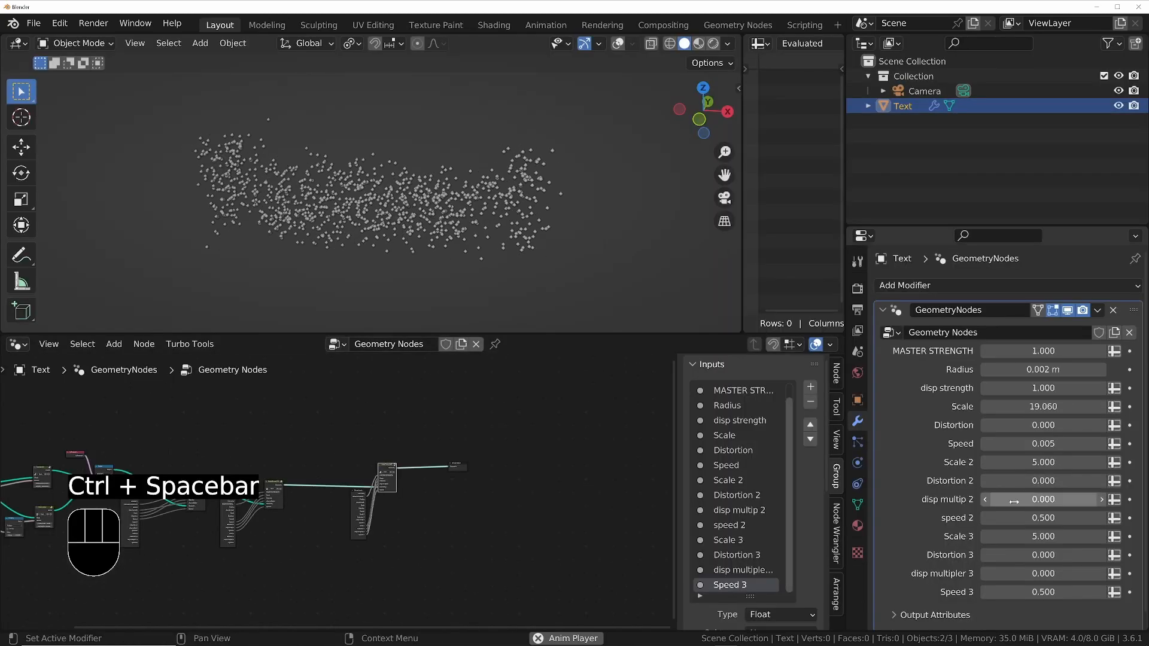
pyautogui.press('ctrl+space')
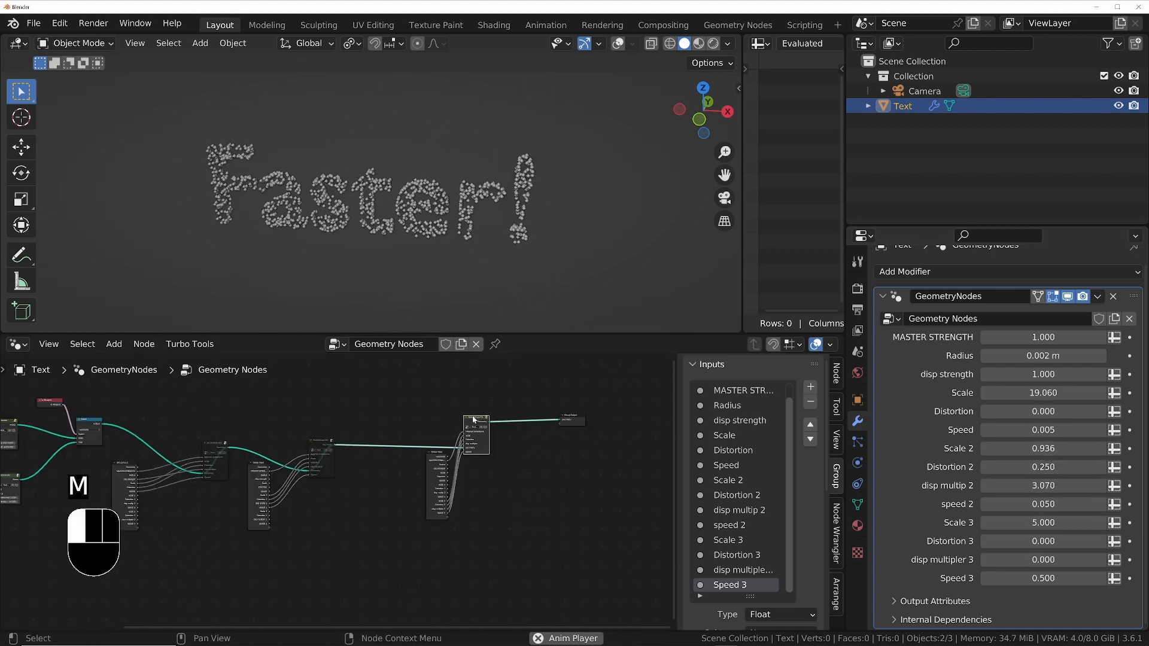
pyautogui.click(1043, 560)
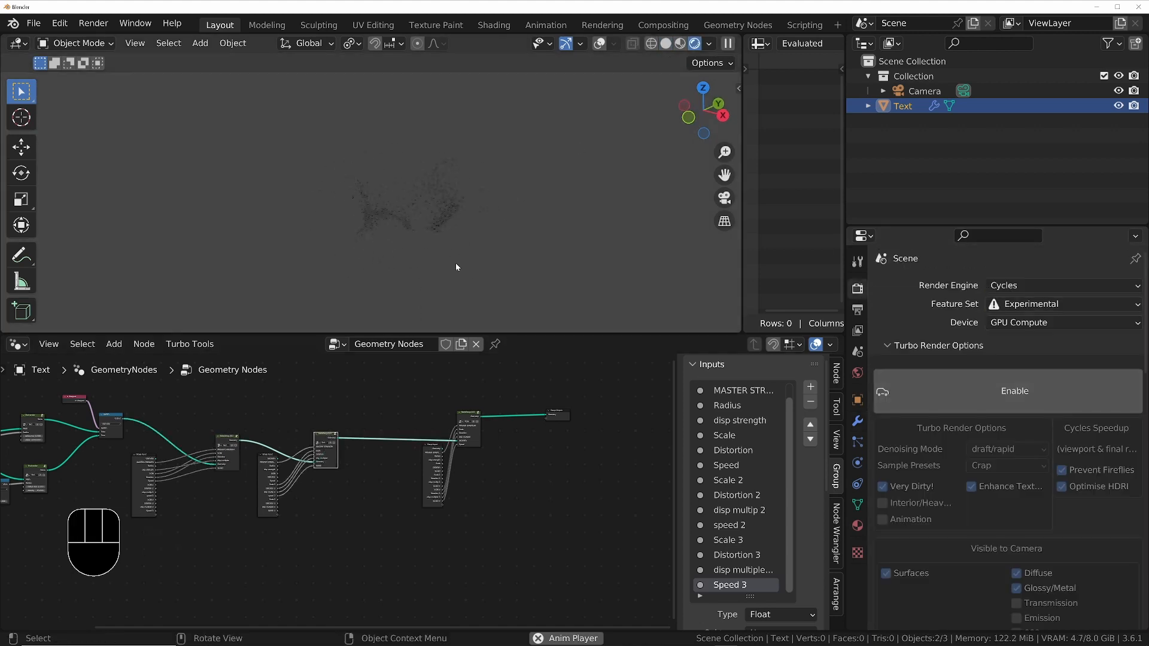
# Step: Load the approaching storm HDRI as the world and inspect the particles' noise1 attribute
pyautogui.click(14, 343)
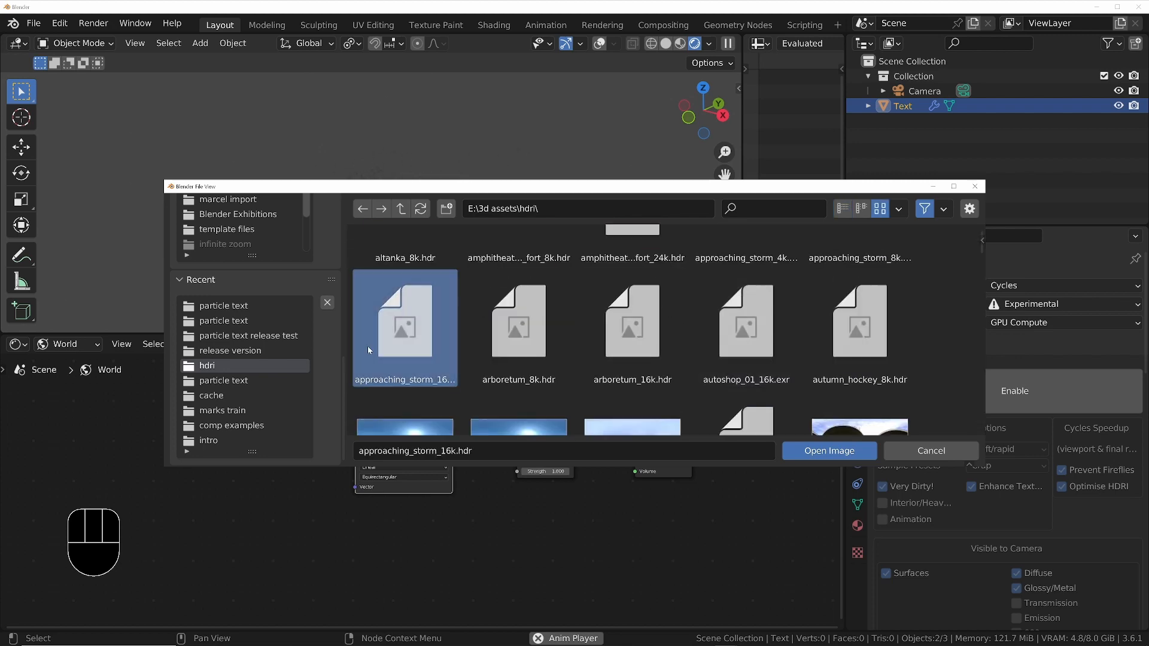
pyautogui.click(829, 451)
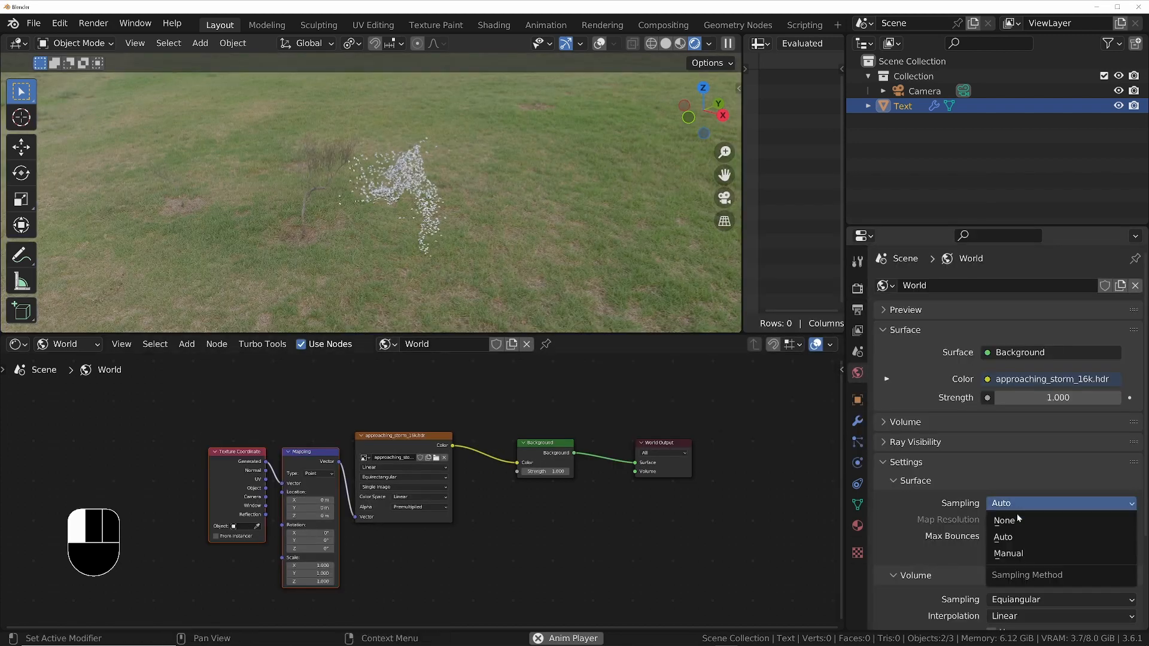
pyautogui.click(1007, 553)
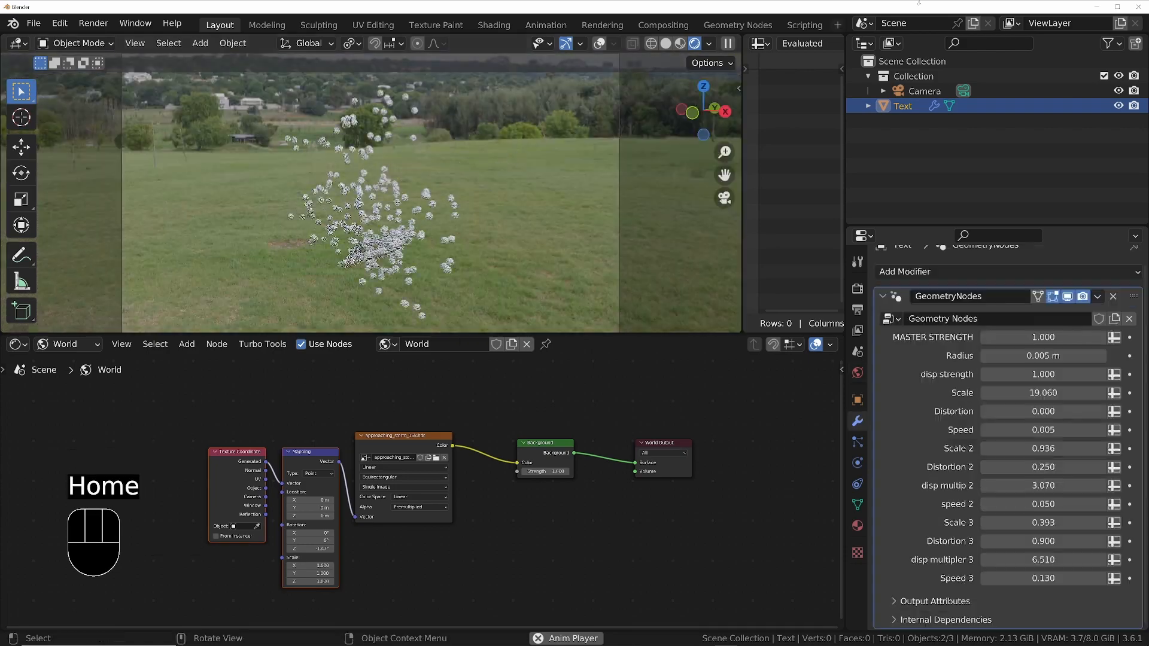
pyautogui.click(14, 343)
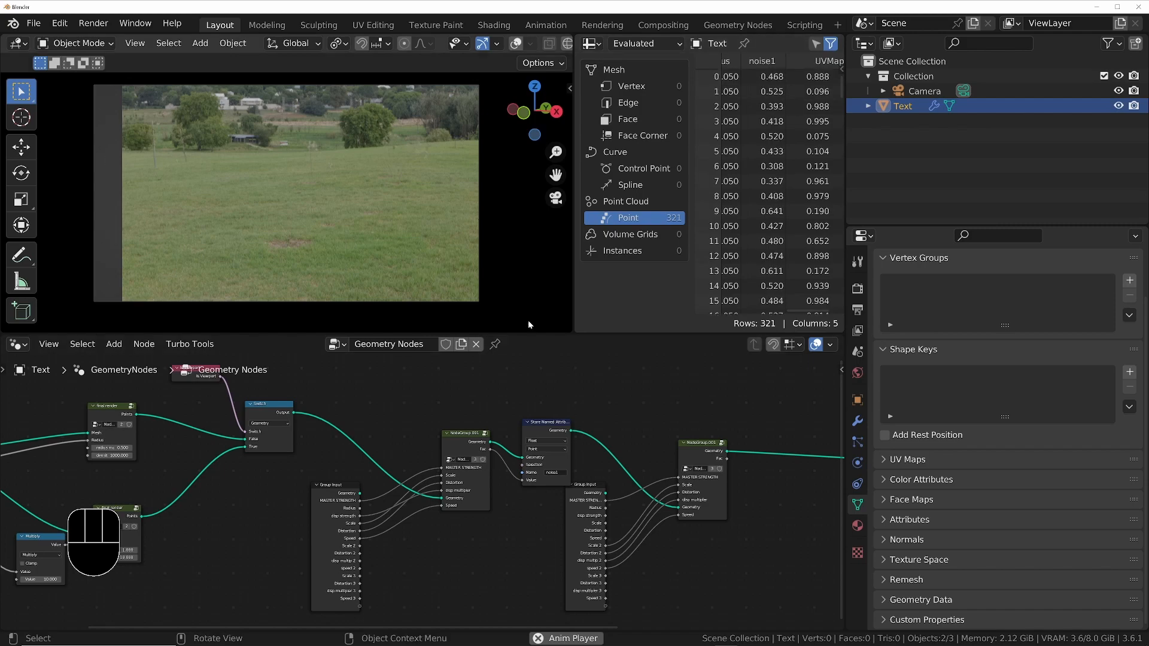
# Step: Colour the particles via a Color Ramp on noise1 and add a new plane
pyautogui.press('shift+a')
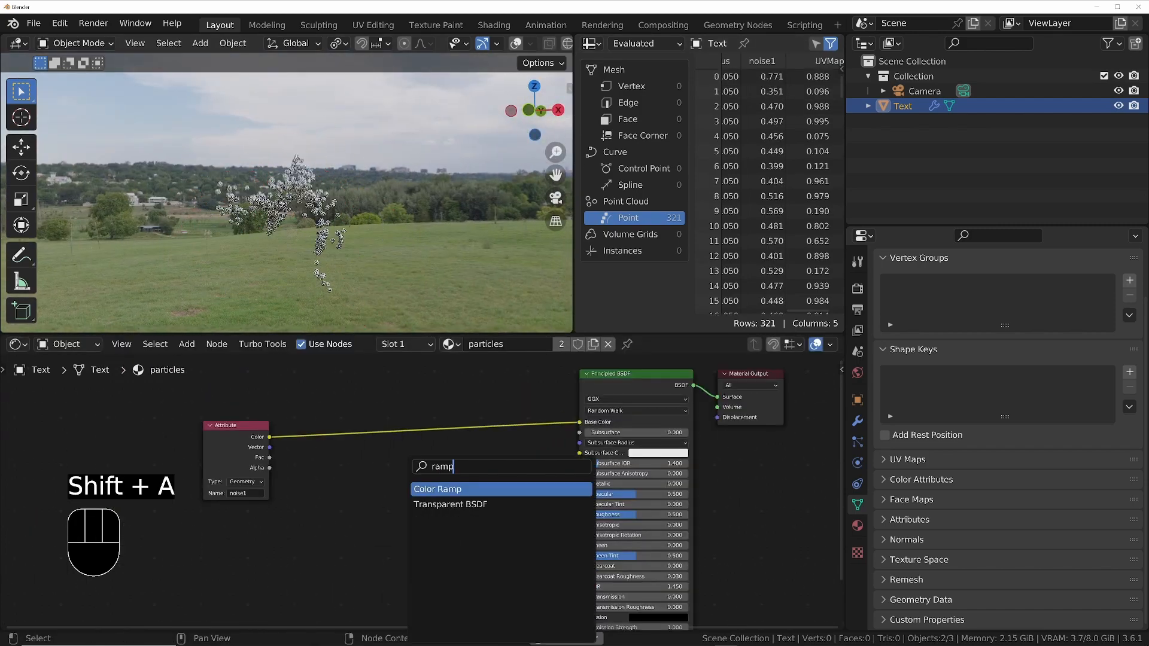
pyautogui.click(438, 488)
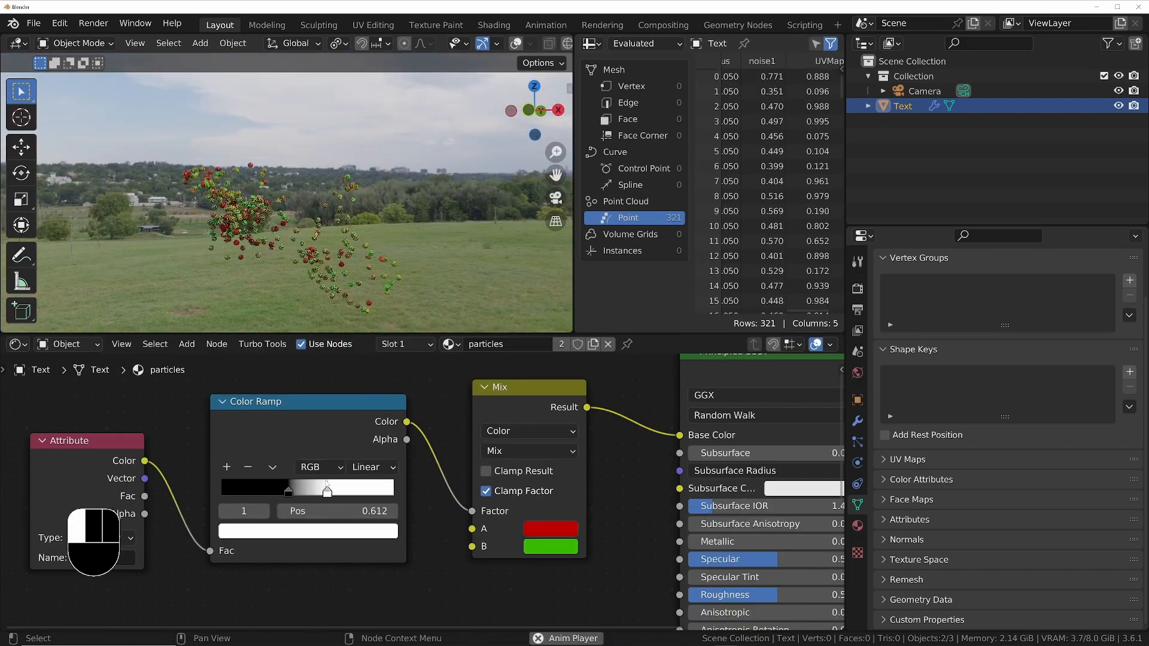
pyautogui.press('shift+a')
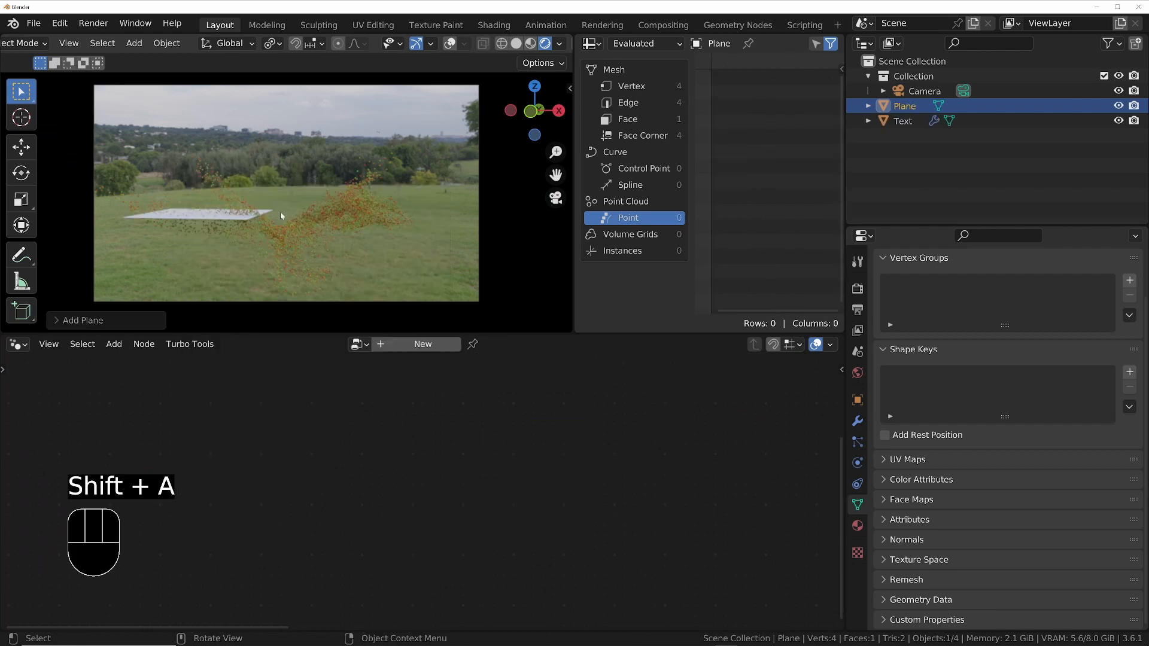
# Step: Scale the plane to cover the ground and paste the world texture nodes into its material
pyautogui.press('s')
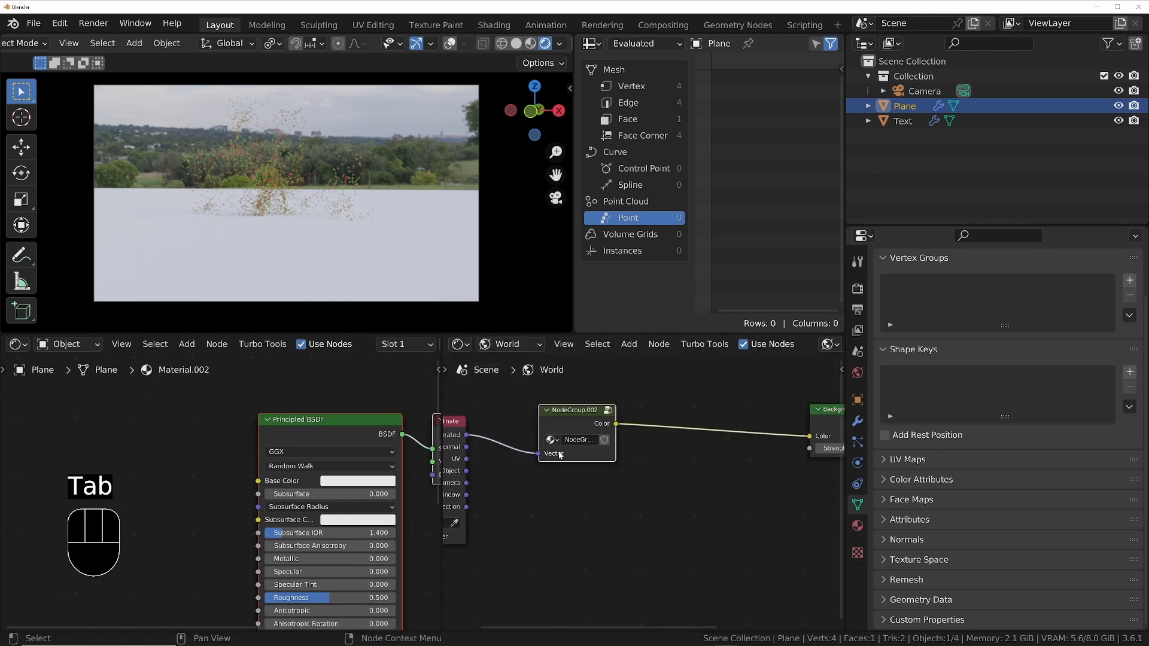
pyautogui.press('ctrl+v')
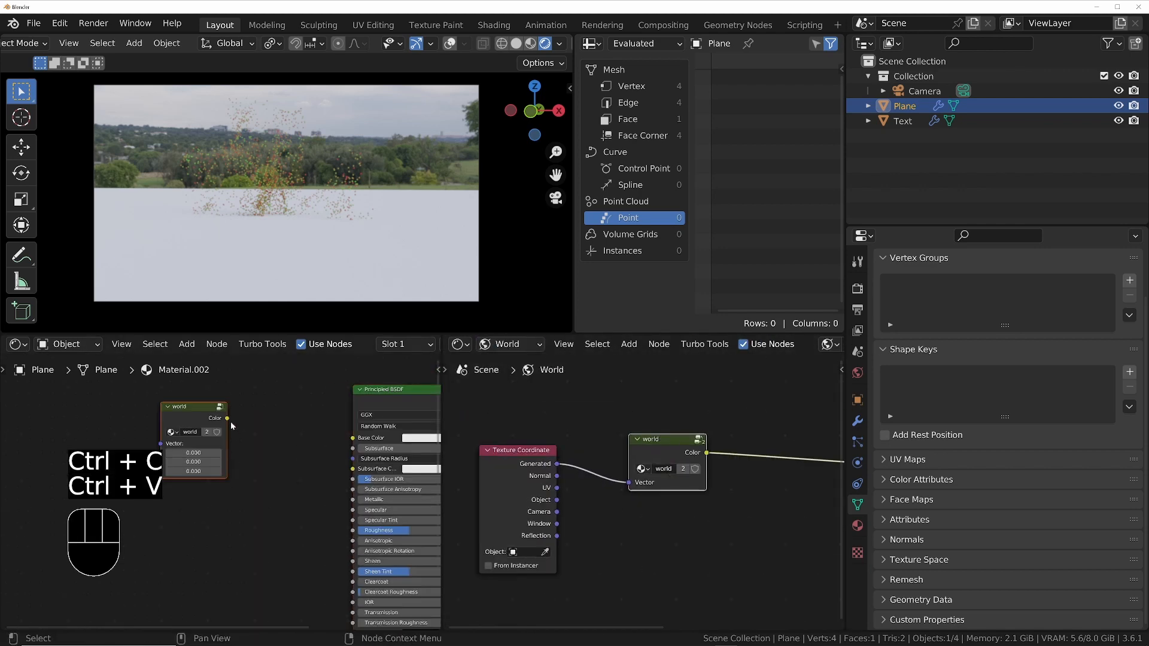
pyautogui.press('ctrl+v')
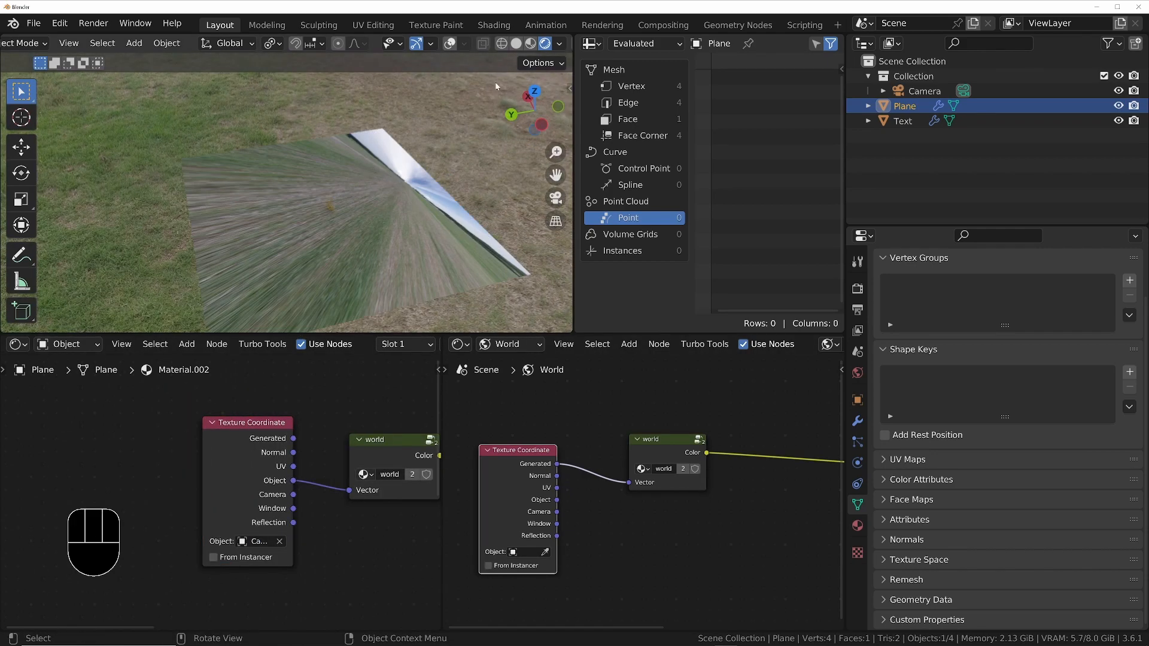
# Step: Add a Plain Axes empty to drive the plane's texture coordinates and leave full-screen preview
pyautogui.press('shift+a')
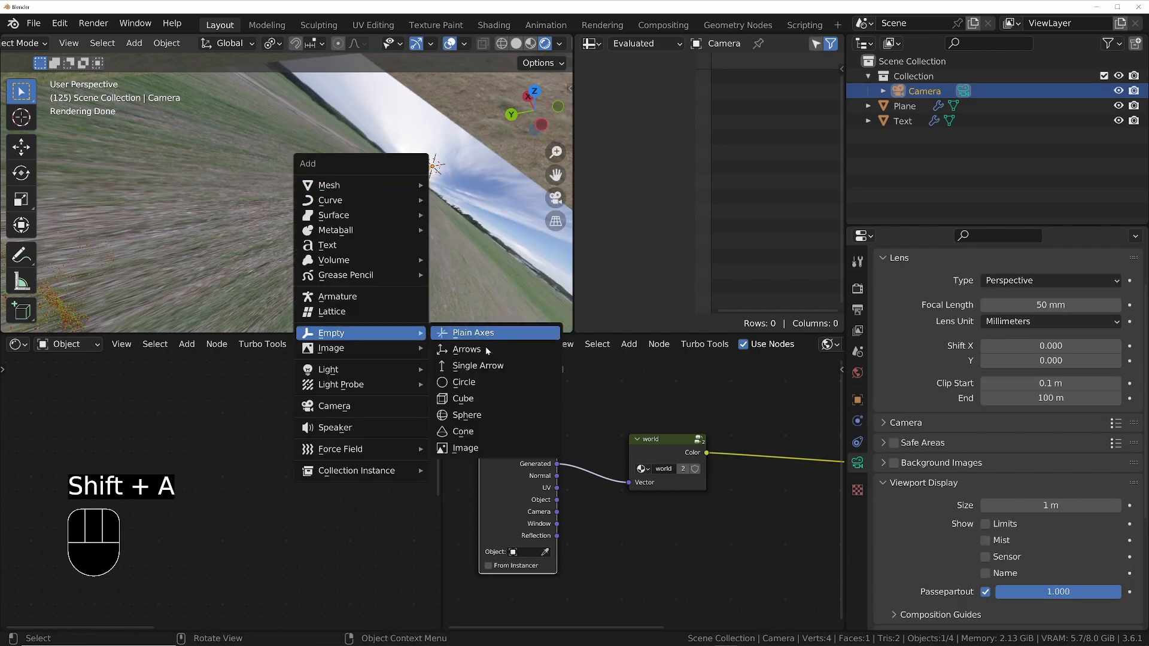
pyautogui.click(471, 331)
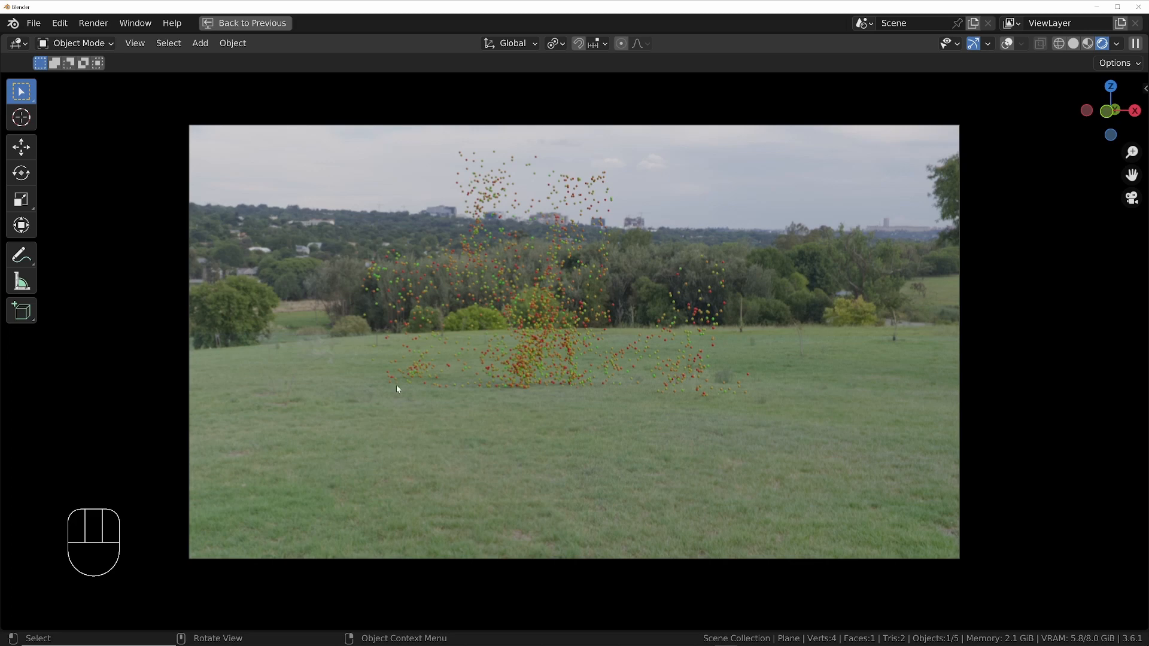
pyautogui.click(244, 23)
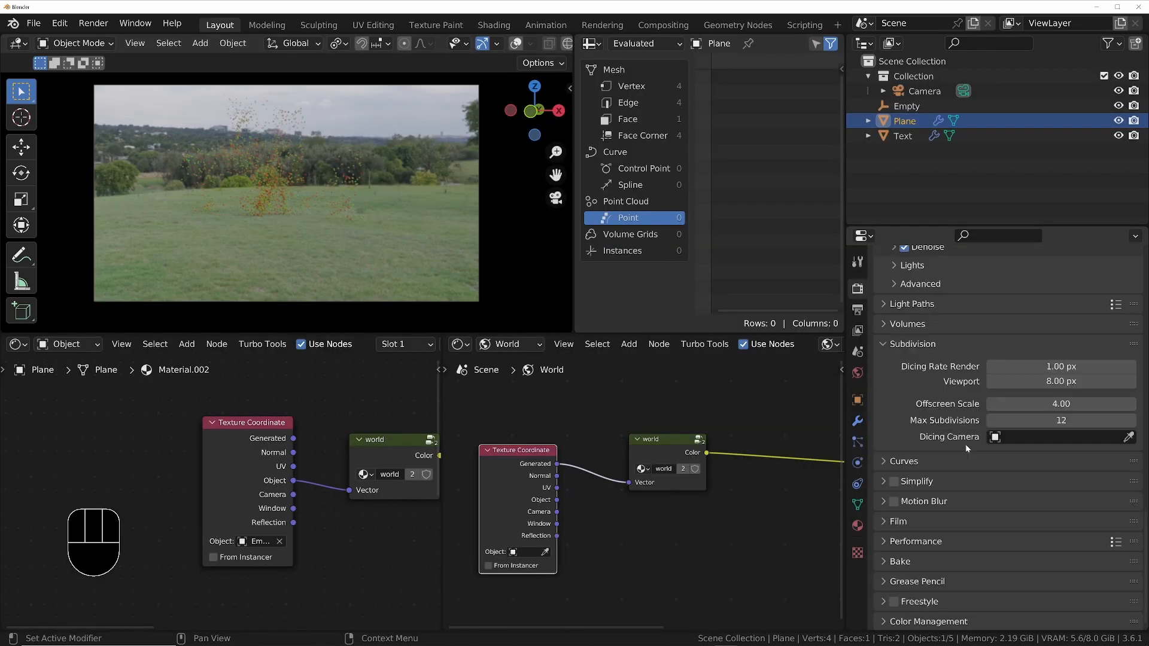
# Step: Give the plane adaptive subdivision, noise-driven true displacement only, and a 2 px dicing rate
pyautogui.click(855, 420)
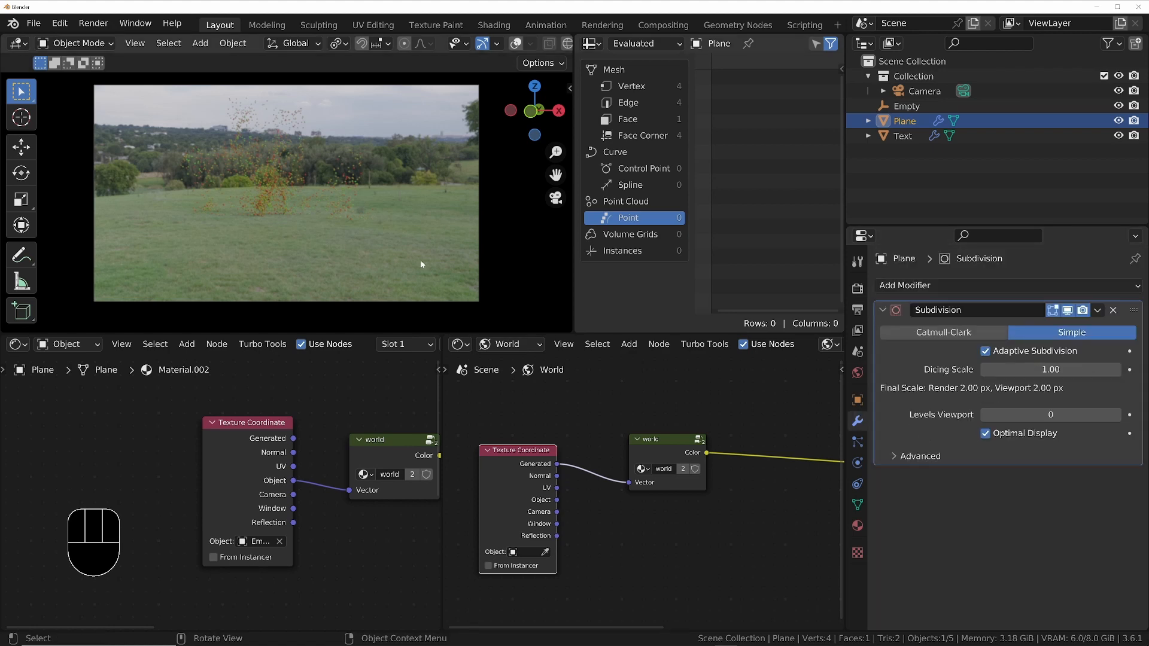
pyautogui.press('shift+a')
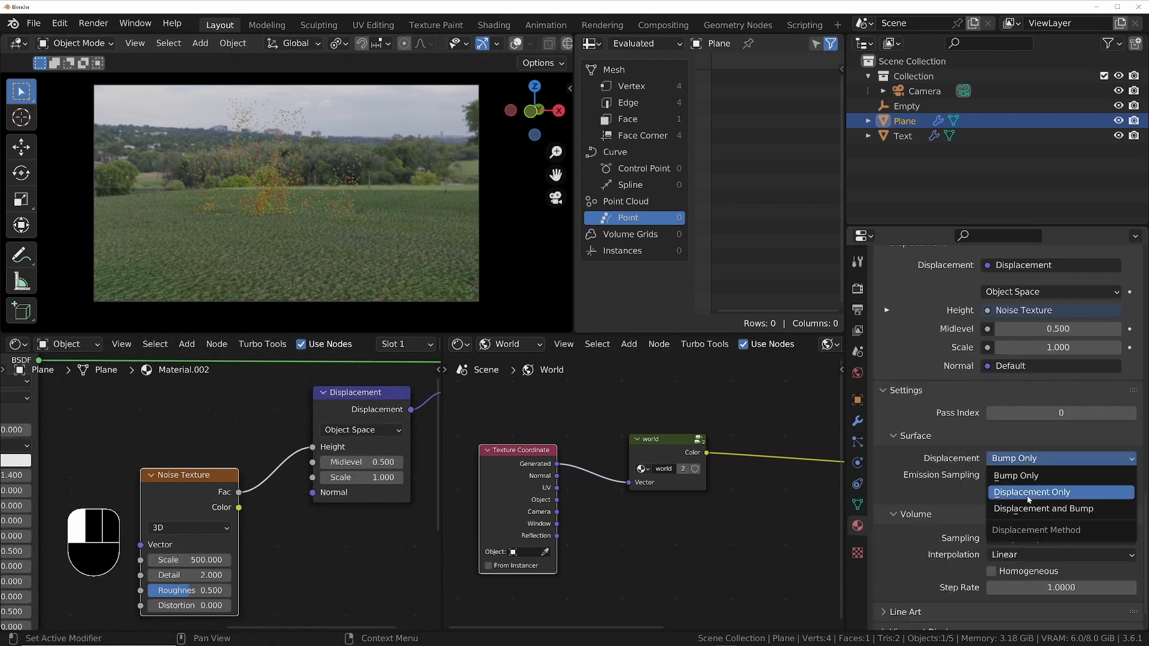
pyautogui.click(1030, 492)
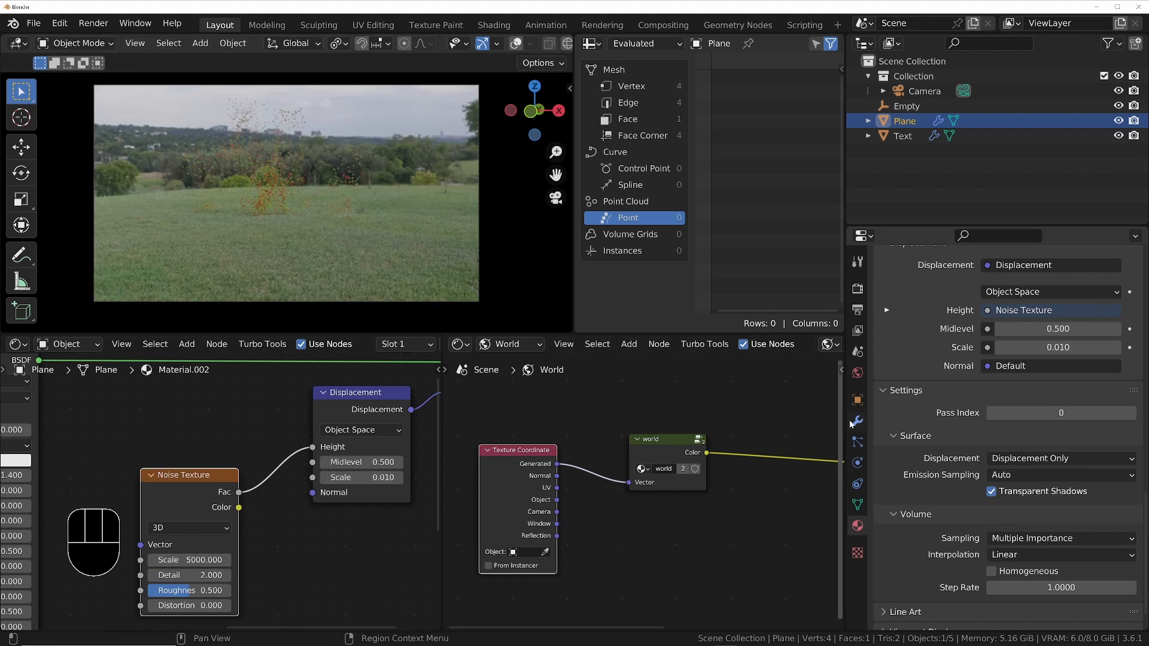
pyautogui.click(855, 420)
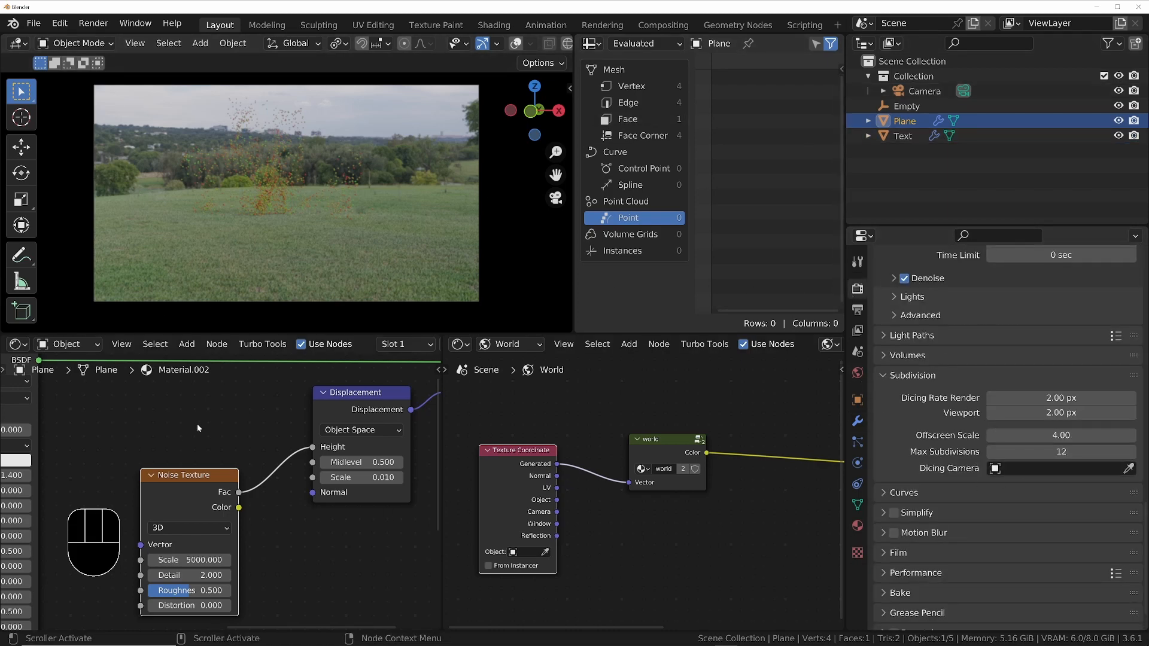
# Step: Duplicate the camera and make it copy the original camera's rotation
pyautogui.press('shift+a')
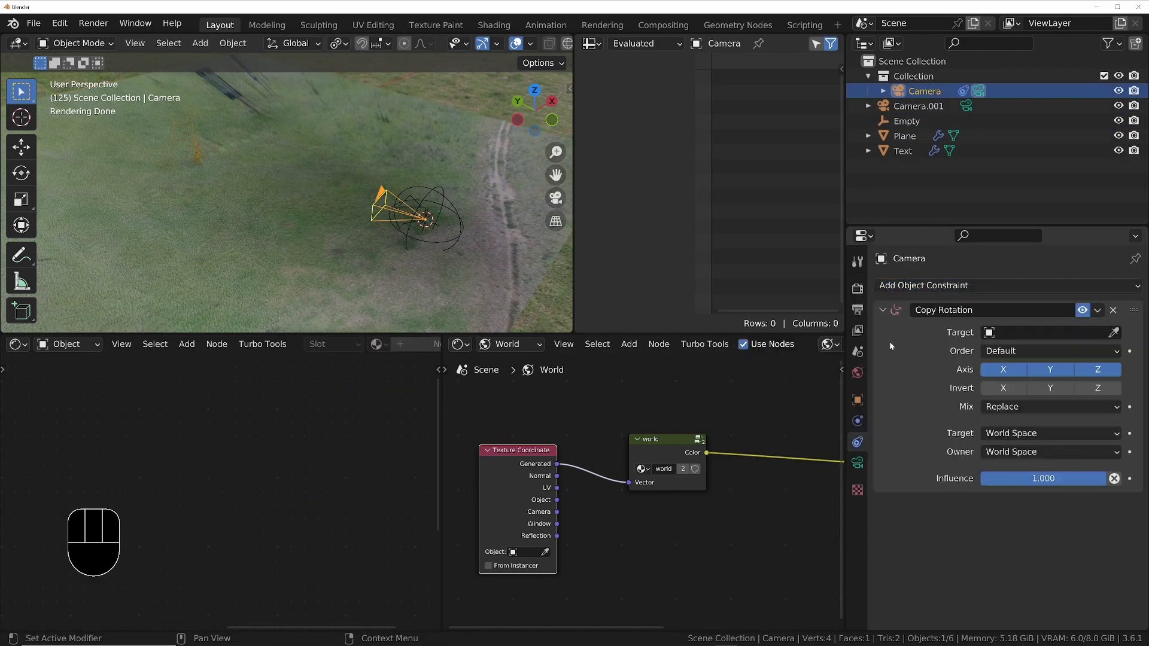
pyautogui.click(1004, 285)
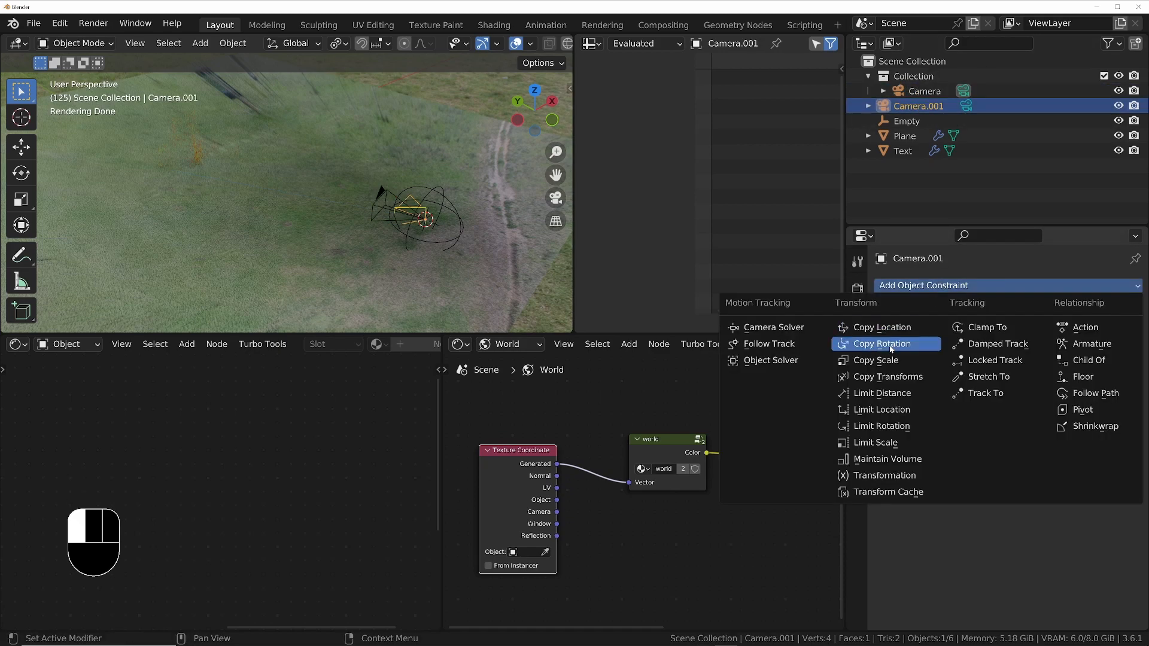
pyautogui.click(882, 344)
pyautogui.write('subdiv cam')
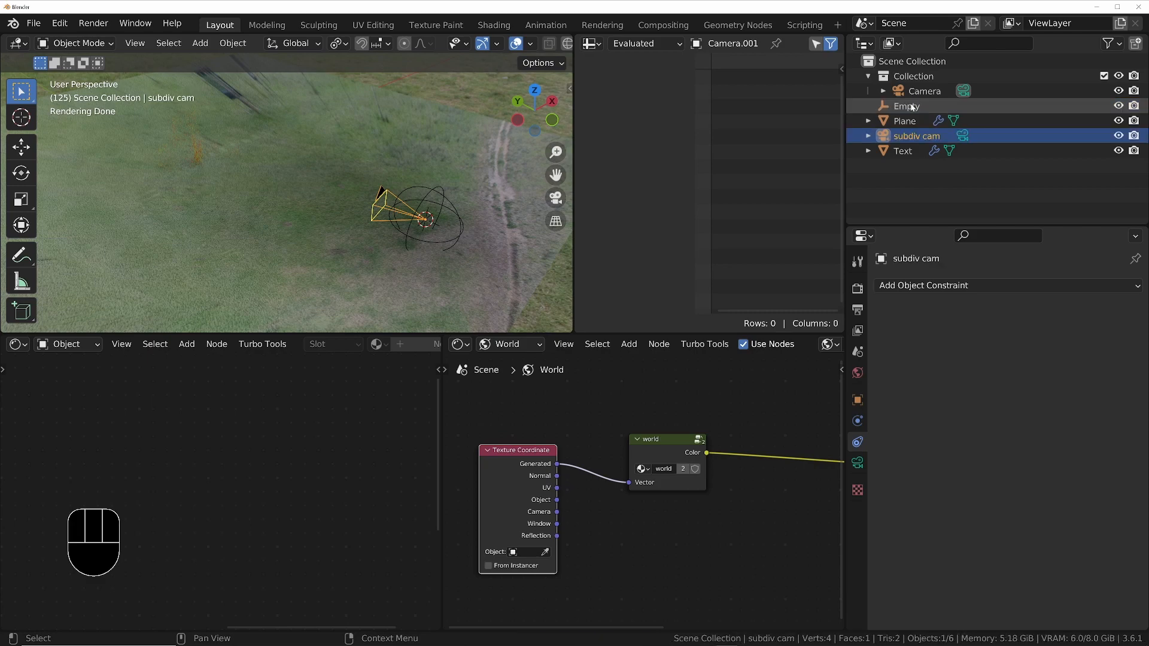
# Step: Name it subdiv cam and set it as the render dicing camera
pyautogui.click(926, 90)
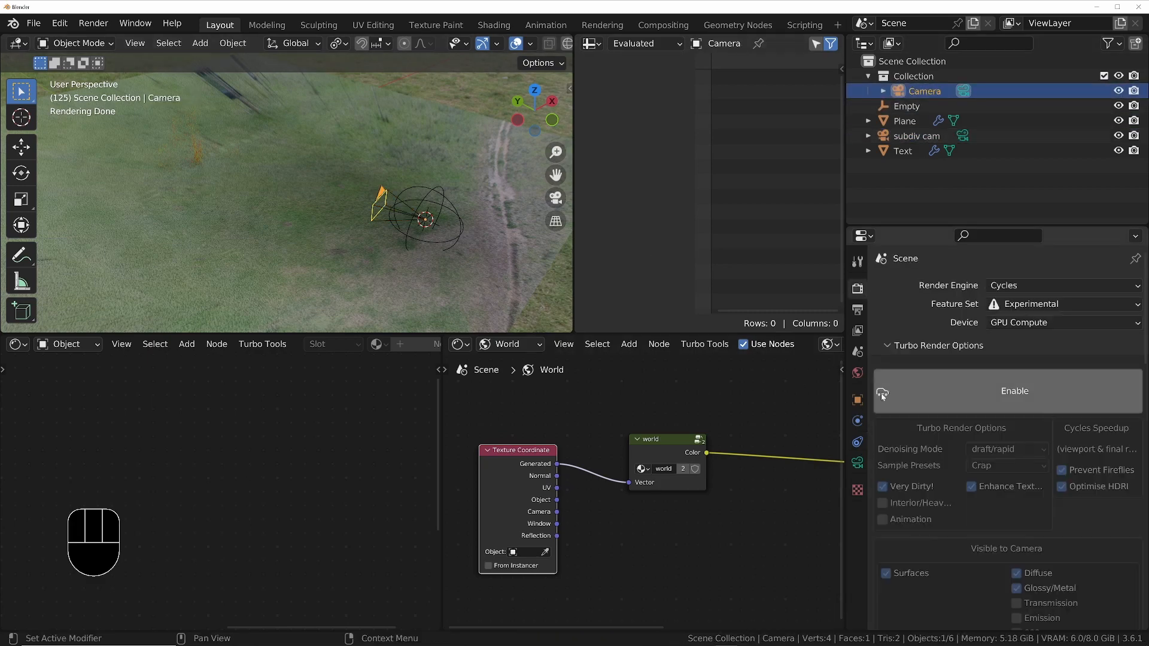
pyautogui.scroll(-3)
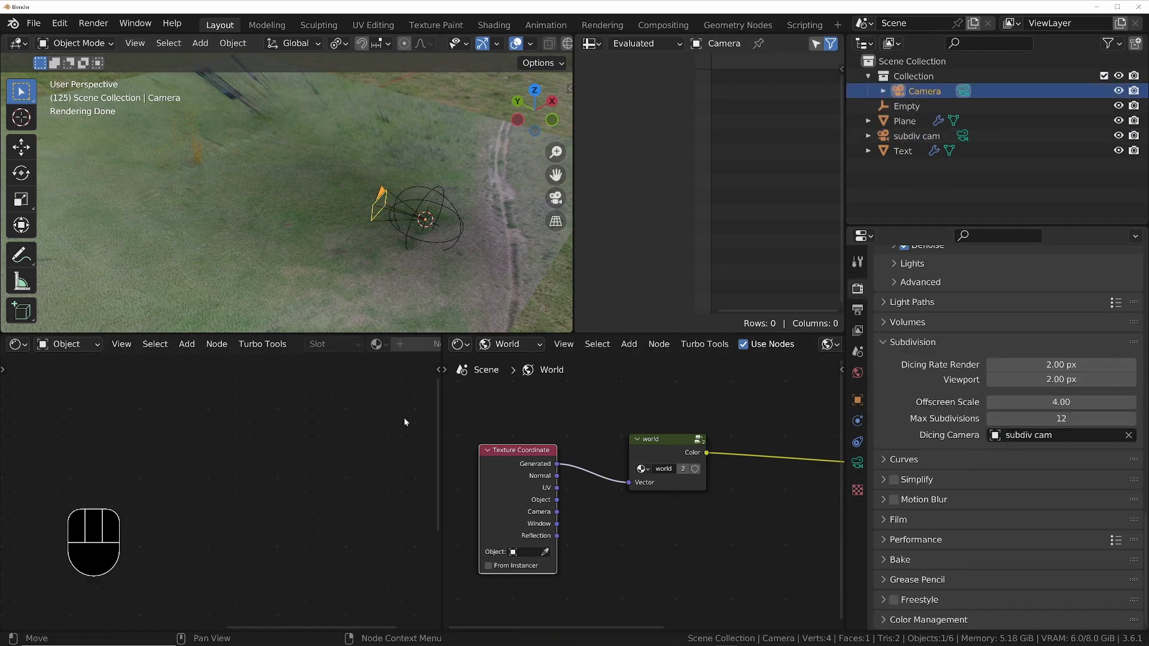
pyautogui.click(545, 24)
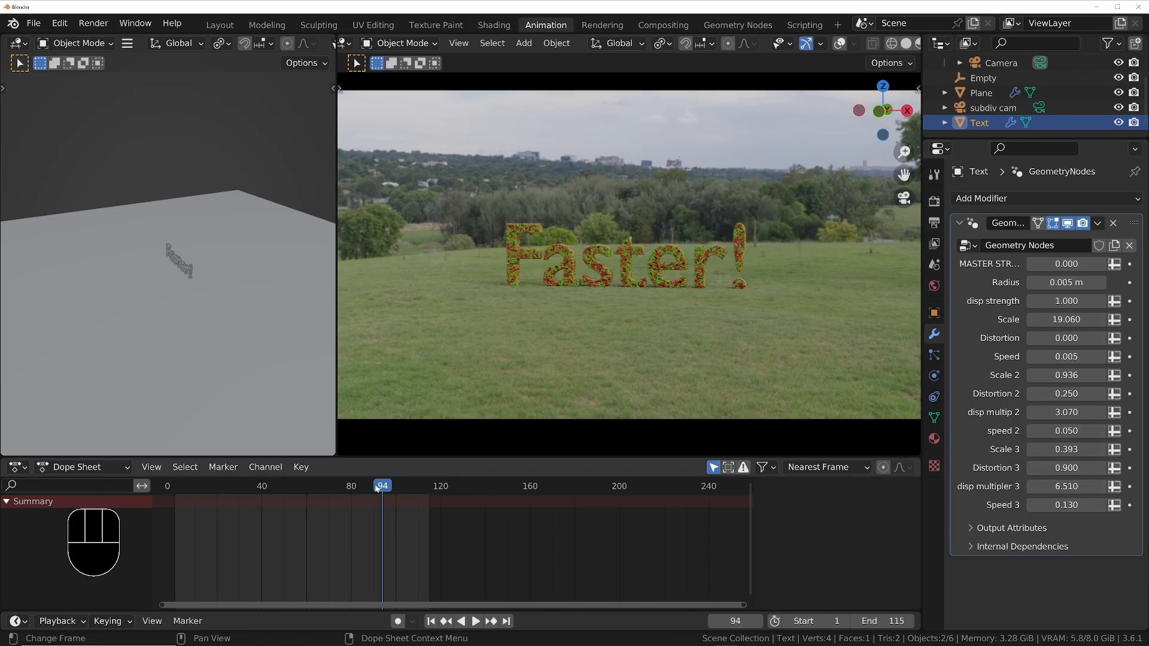
# Step: Shift the camera's later Focal Length keyframe to frame 114 and preview the zoom by playing the animation
pyautogui.click(351, 485)
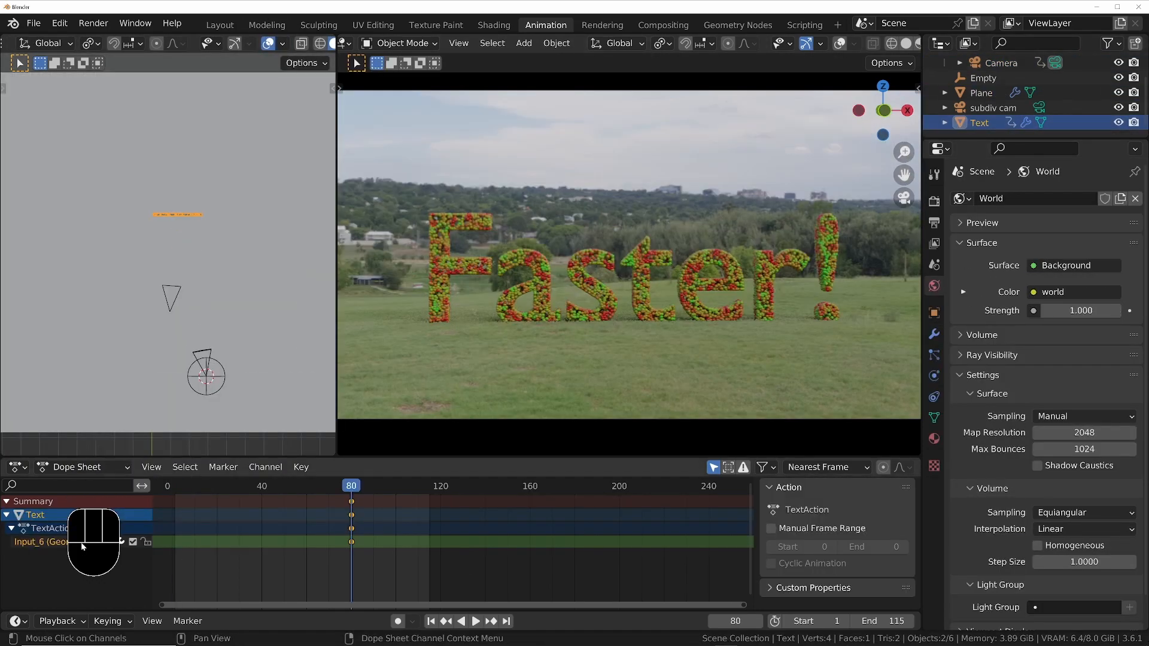
pyautogui.press('g')
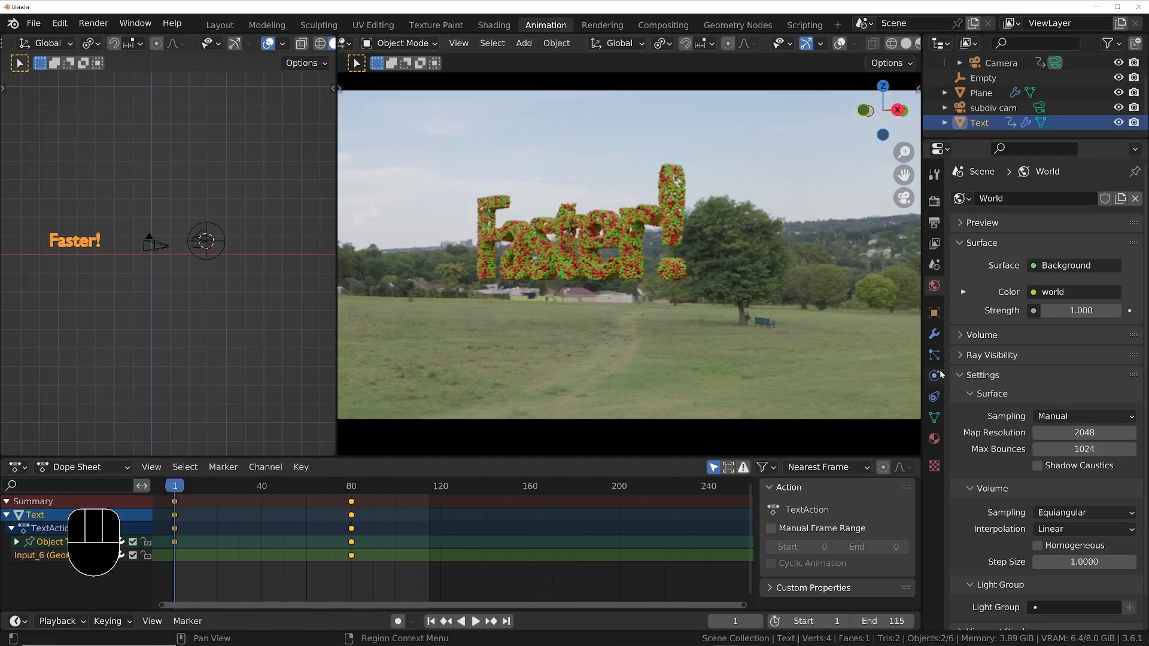
pyautogui.click(1000, 63)
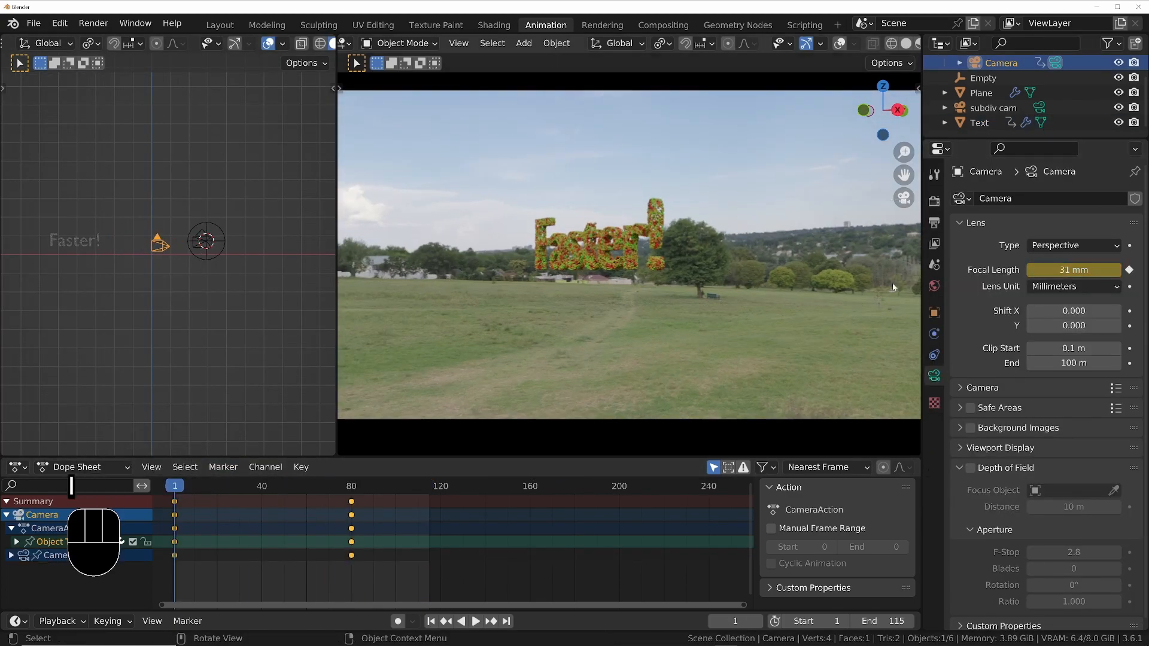
pyautogui.press('g')
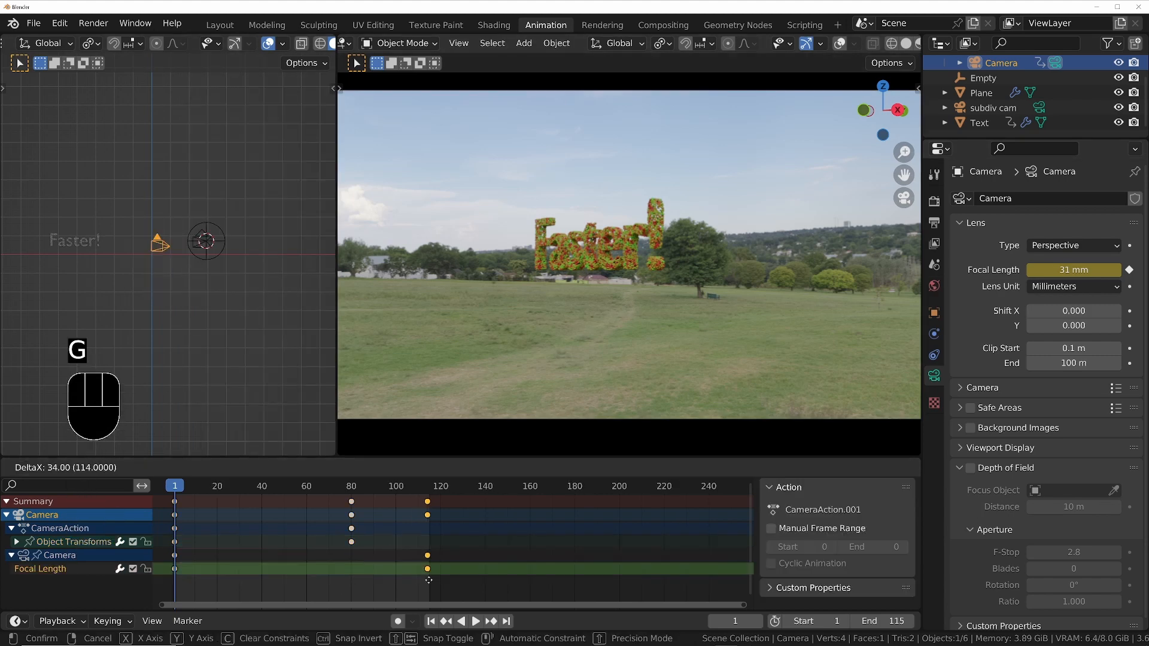
pyautogui.press('space')
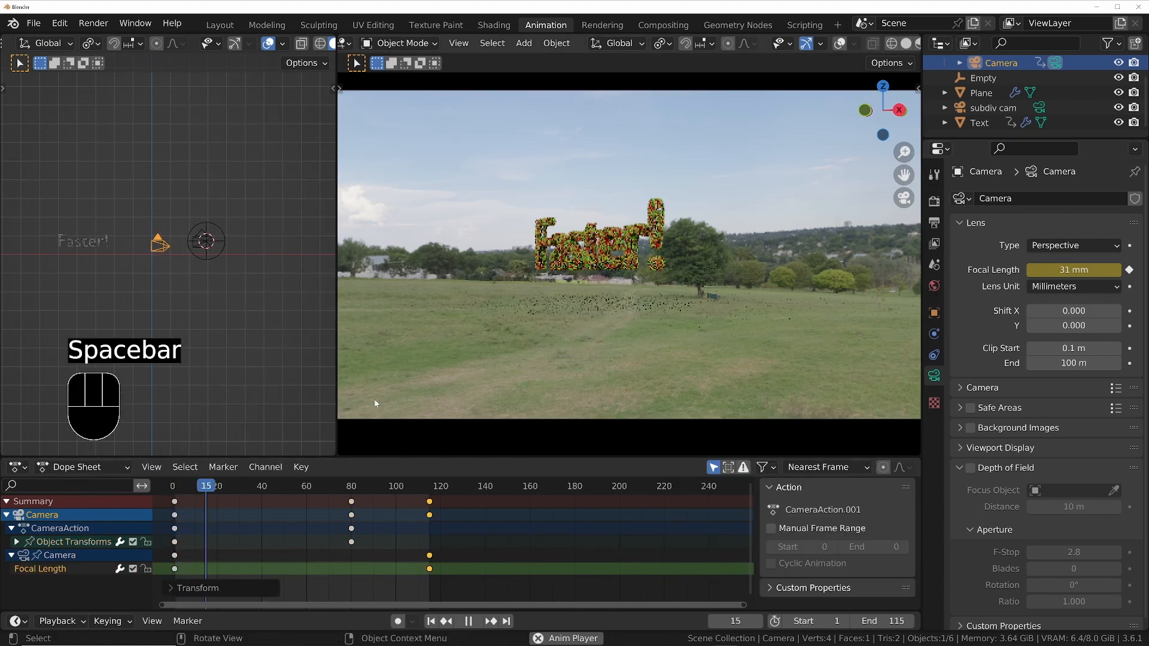
pyautogui.press('space')
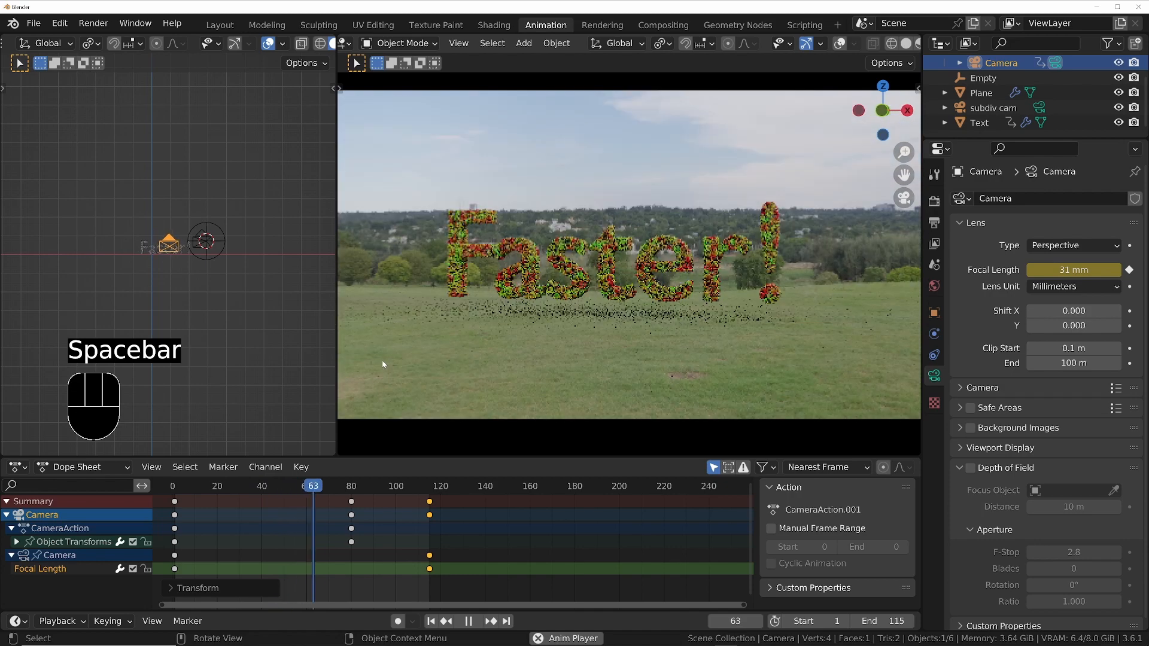
pyautogui.press('space')
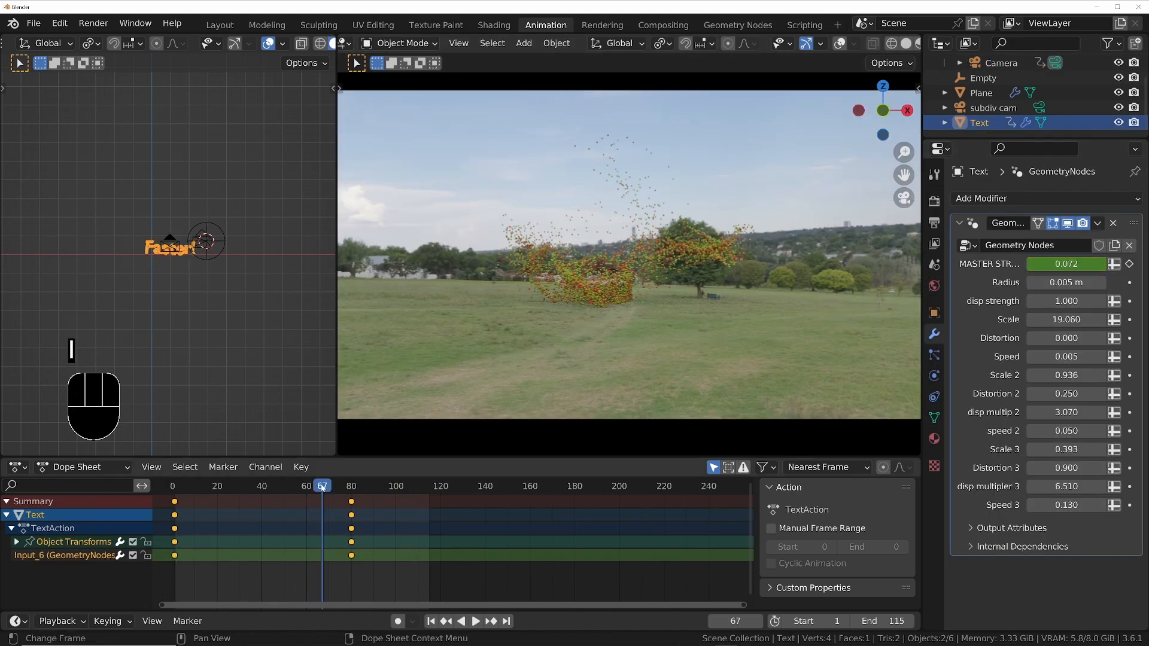
# Step: Review the text object's MASTER STRENGTH keys around frame 71 where the particles scatter
pyautogui.click(1001, 62)
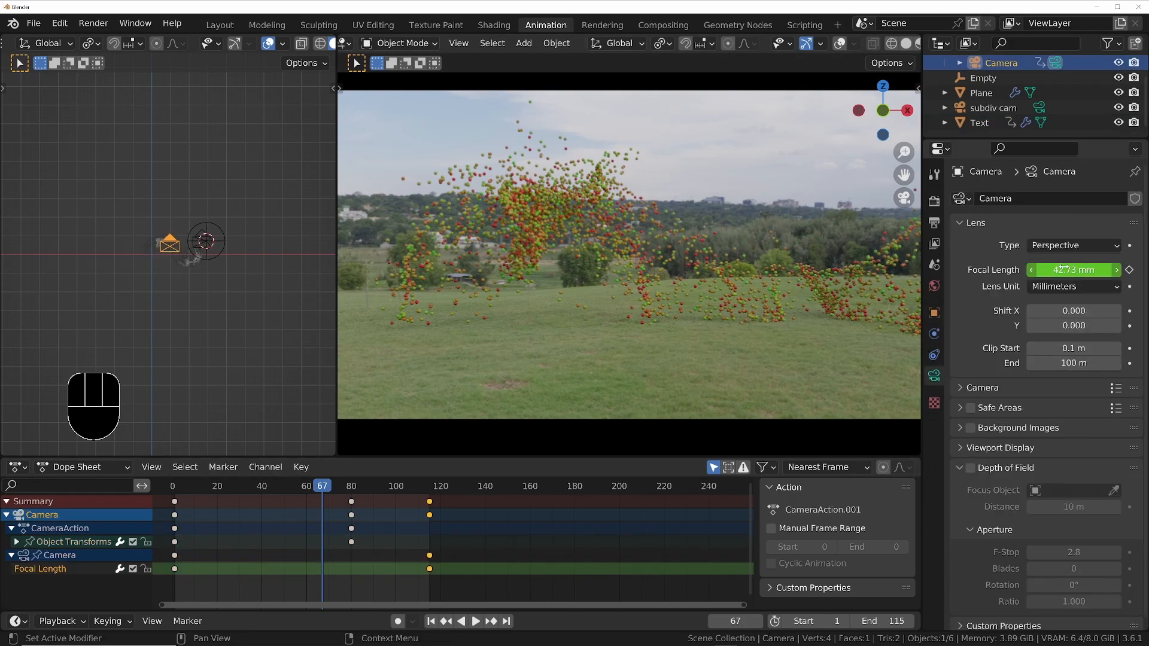
pyautogui.click(265, 486)
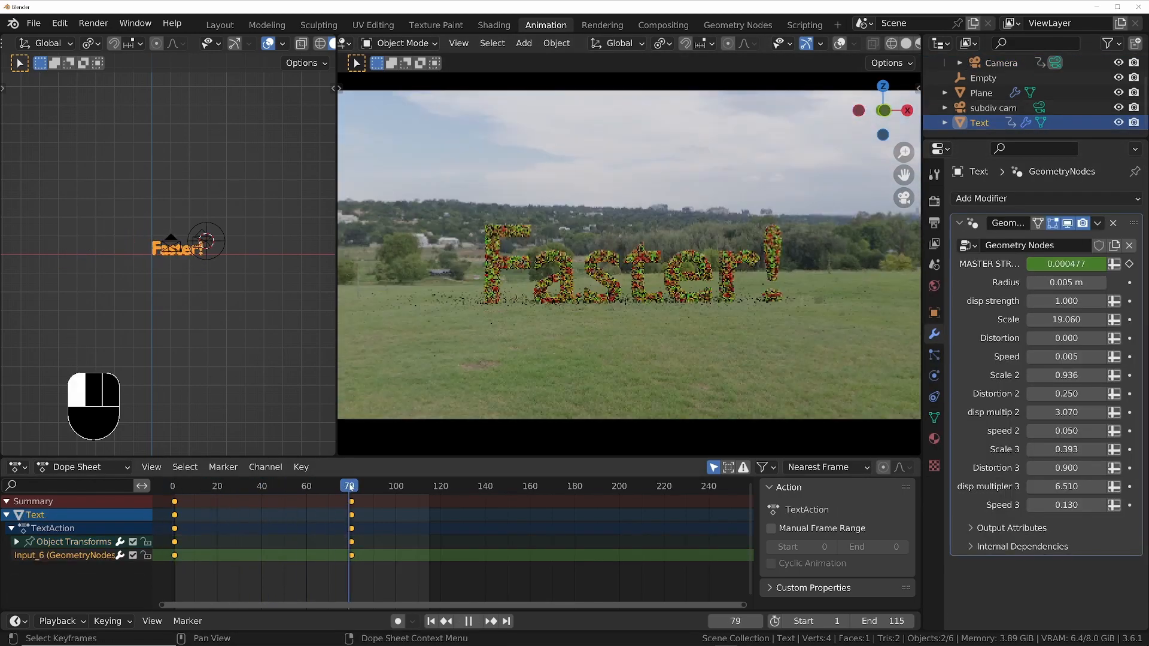
pyautogui.click(331, 486)
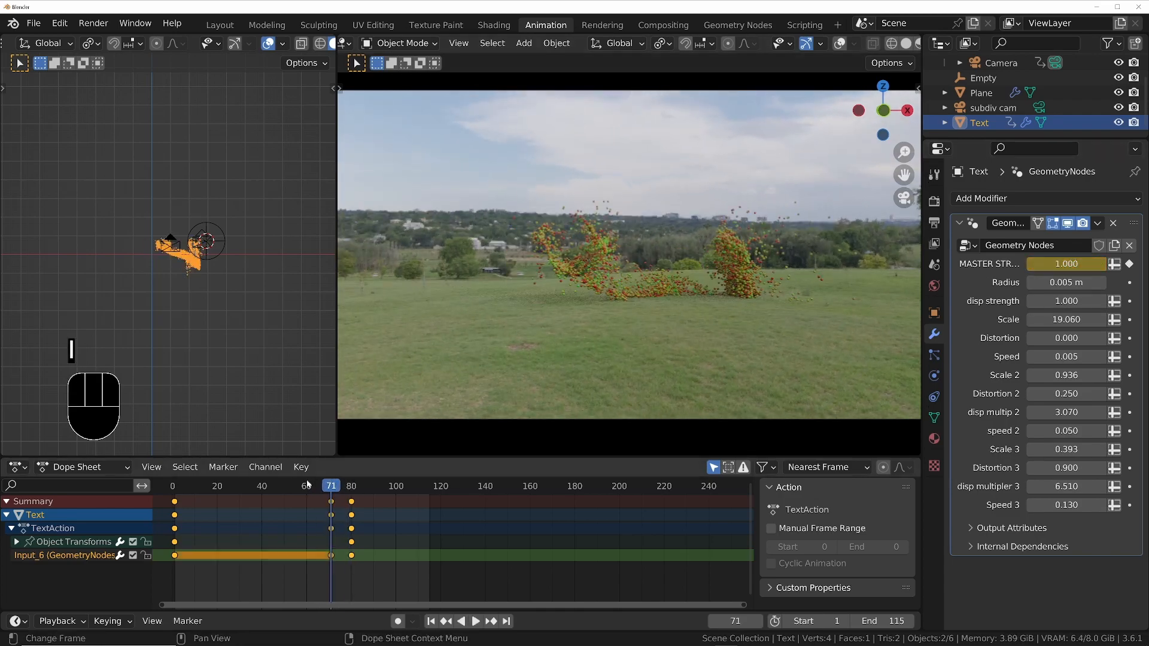
pyautogui.click(475, 621)
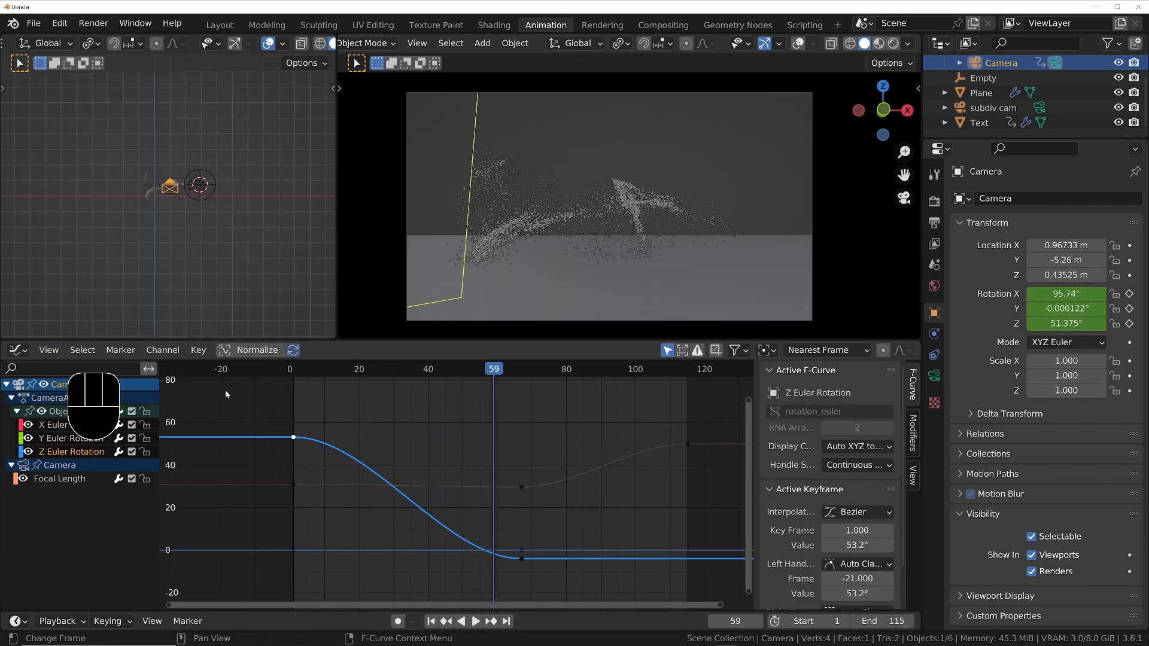
# Step: Inspect the camera's Z Euler Rotation curve easing from about 53° to 0°, with rendered viewport shading on
pyautogui.click(552, 368)
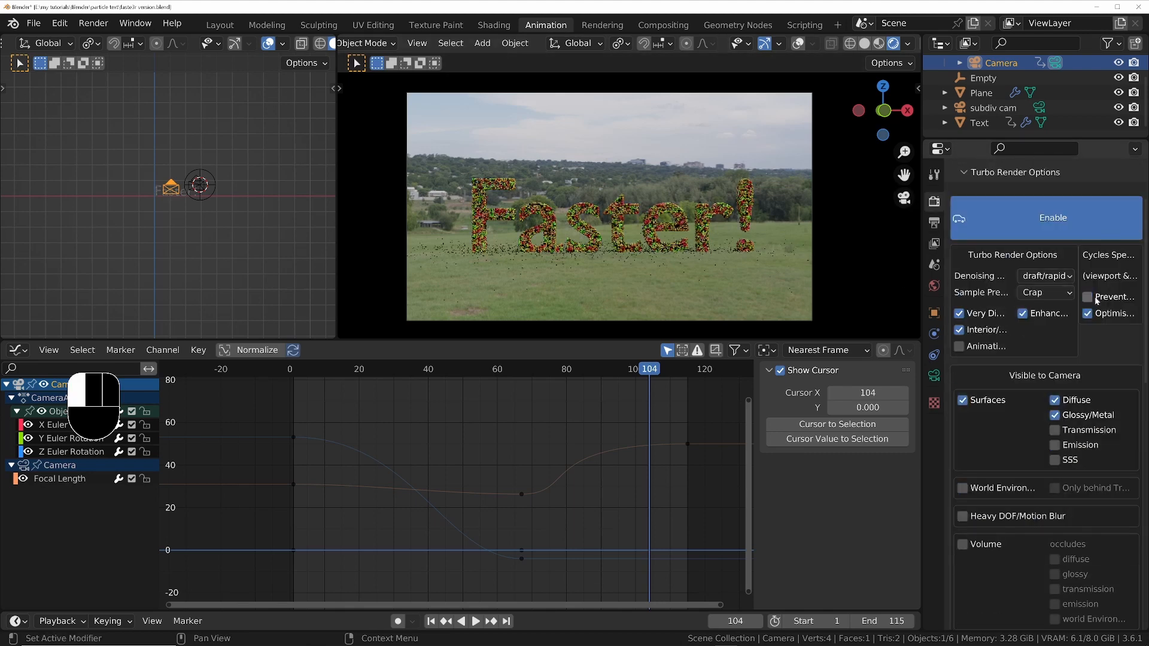
pyautogui.click(662, 24)
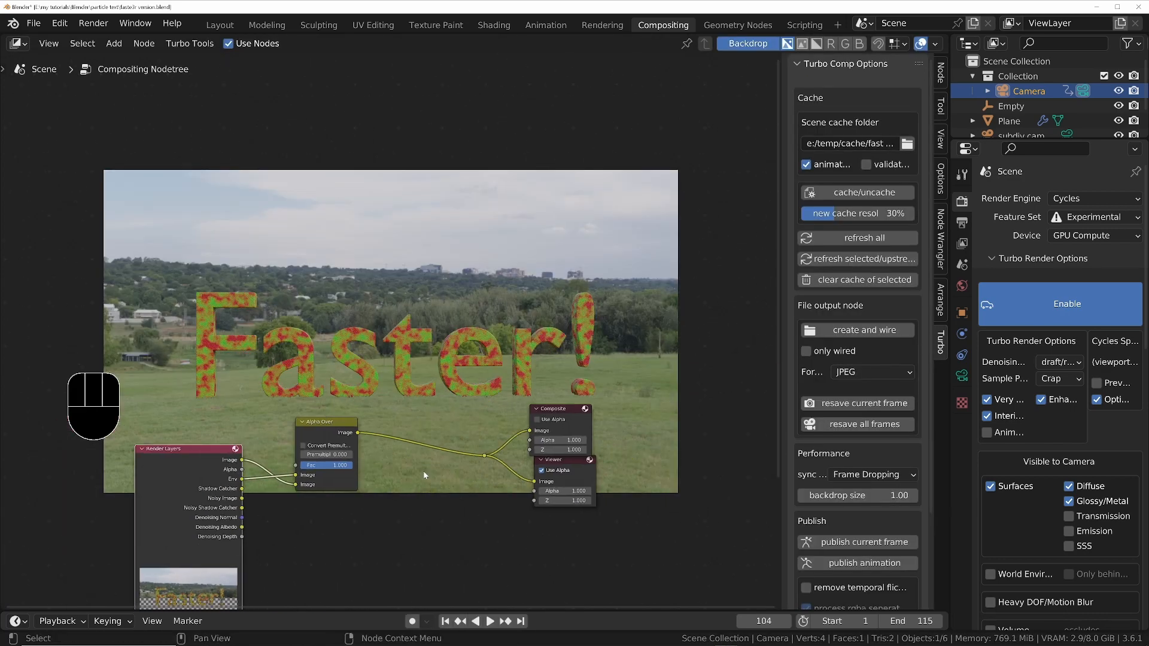
# Step: Show the composite result in a Viewer and add RGB Curves grading nodes after Alpha Over
pyautogui.click(417, 460)
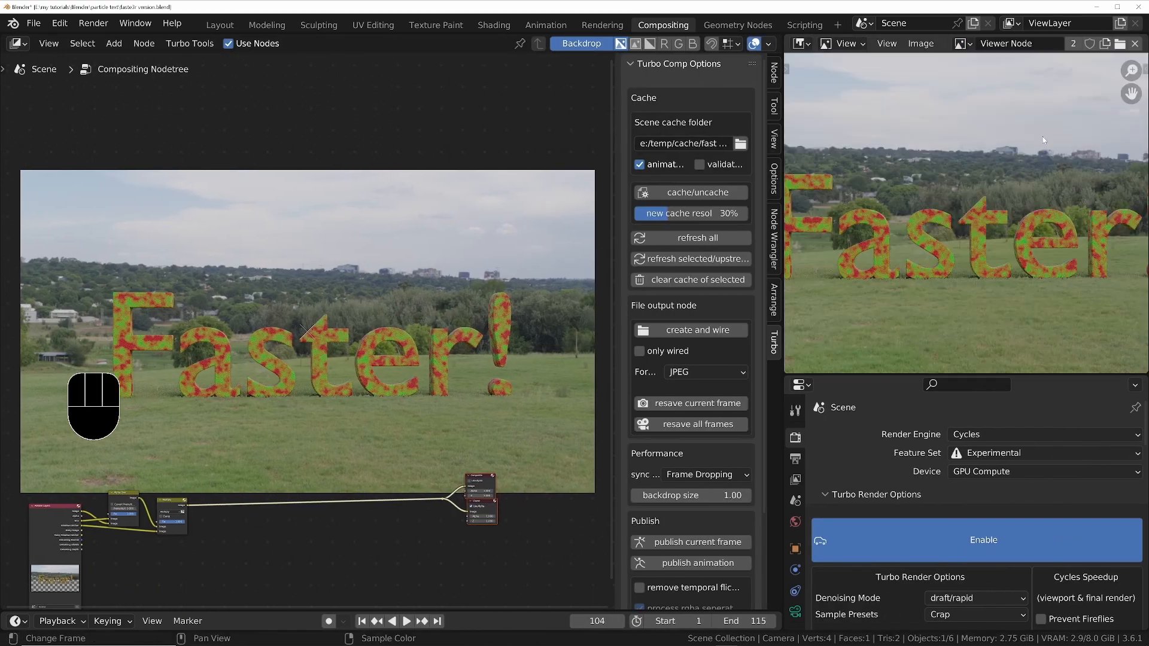
pyautogui.press('shift+a')
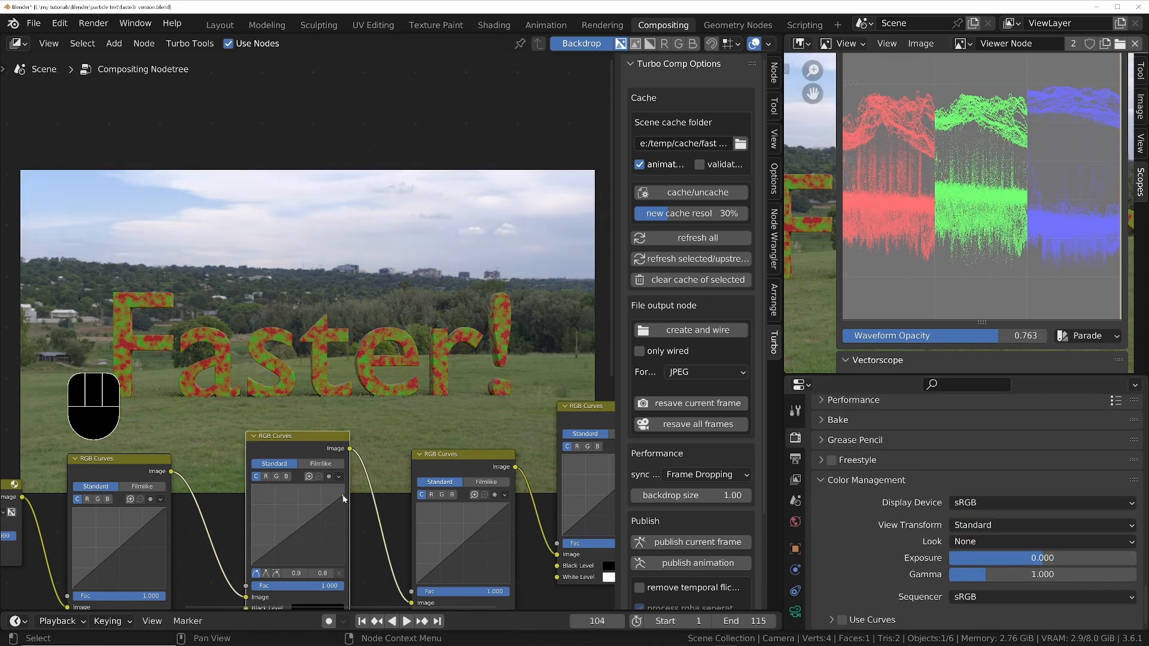
pyautogui.write('bw')
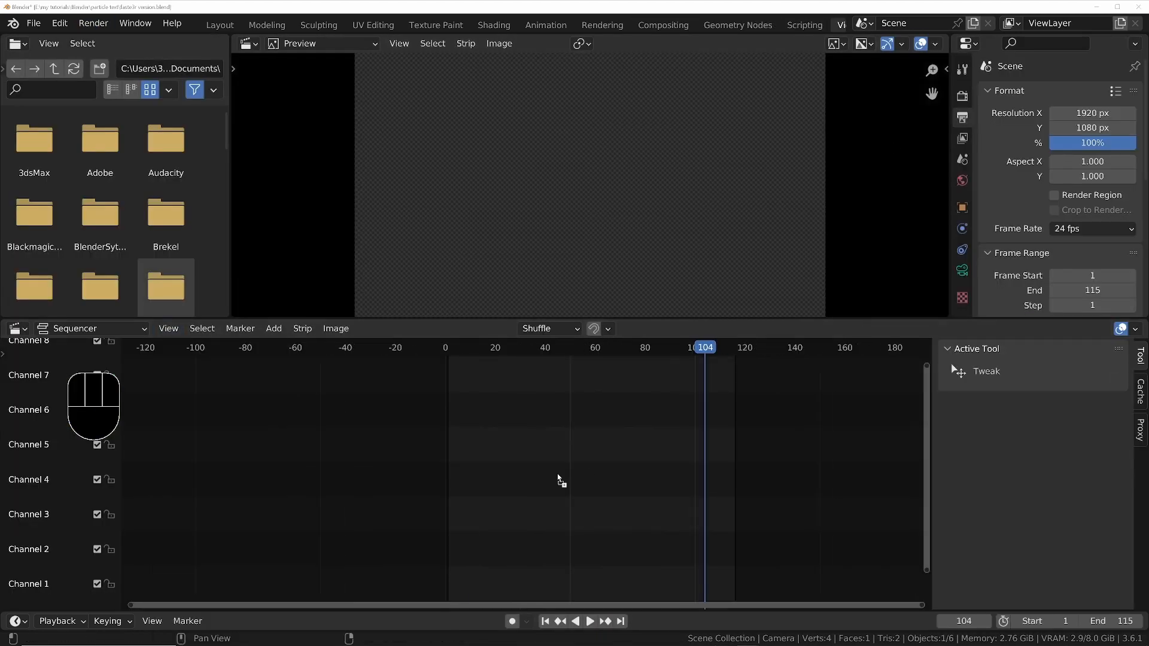
# Step: Add the park-tone WAV as a sound strip and set FFmpeg MPEG-4 output with AAC audio codec
pyautogui.click(589, 621)
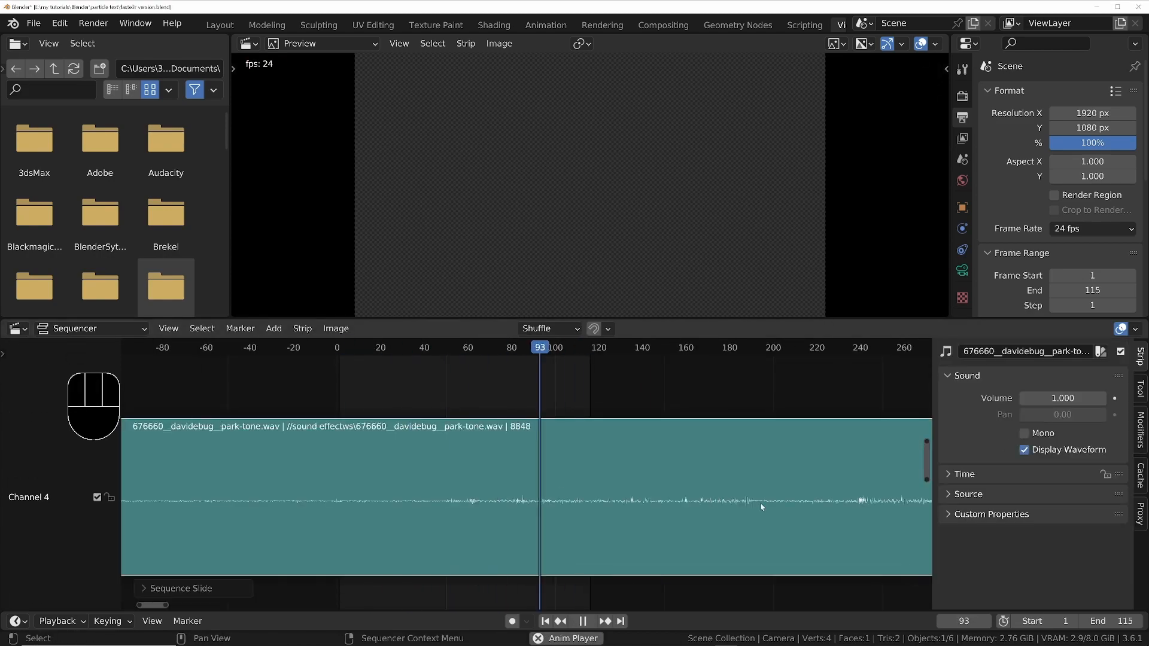
pyautogui.click(146, 24)
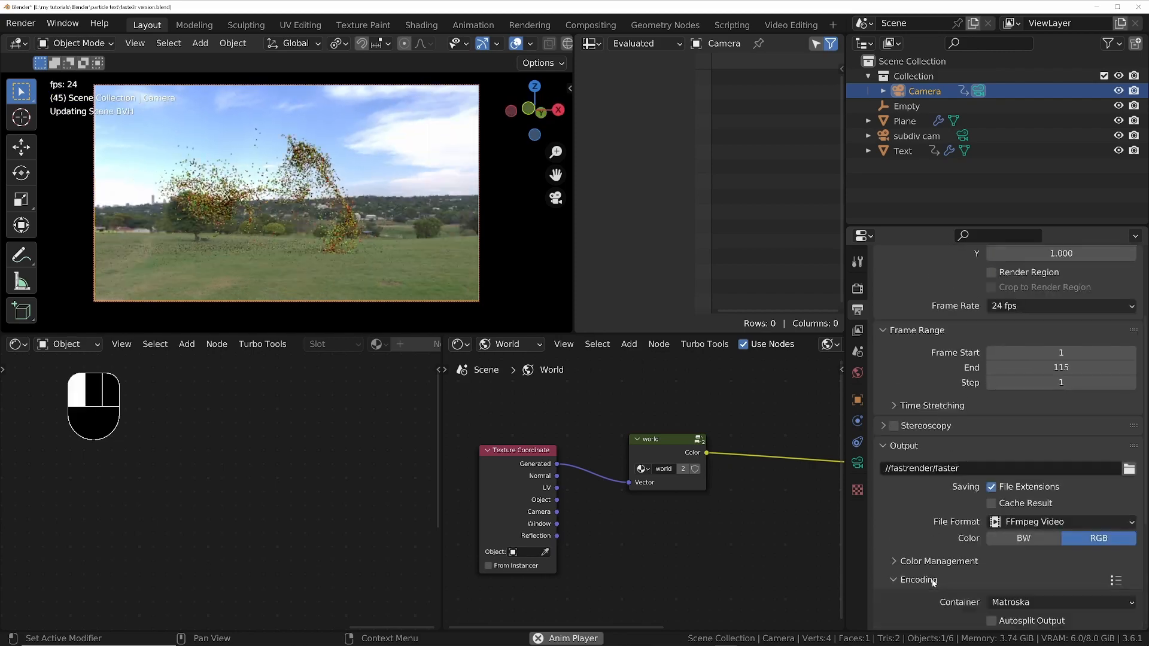
pyautogui.click(1060, 576)
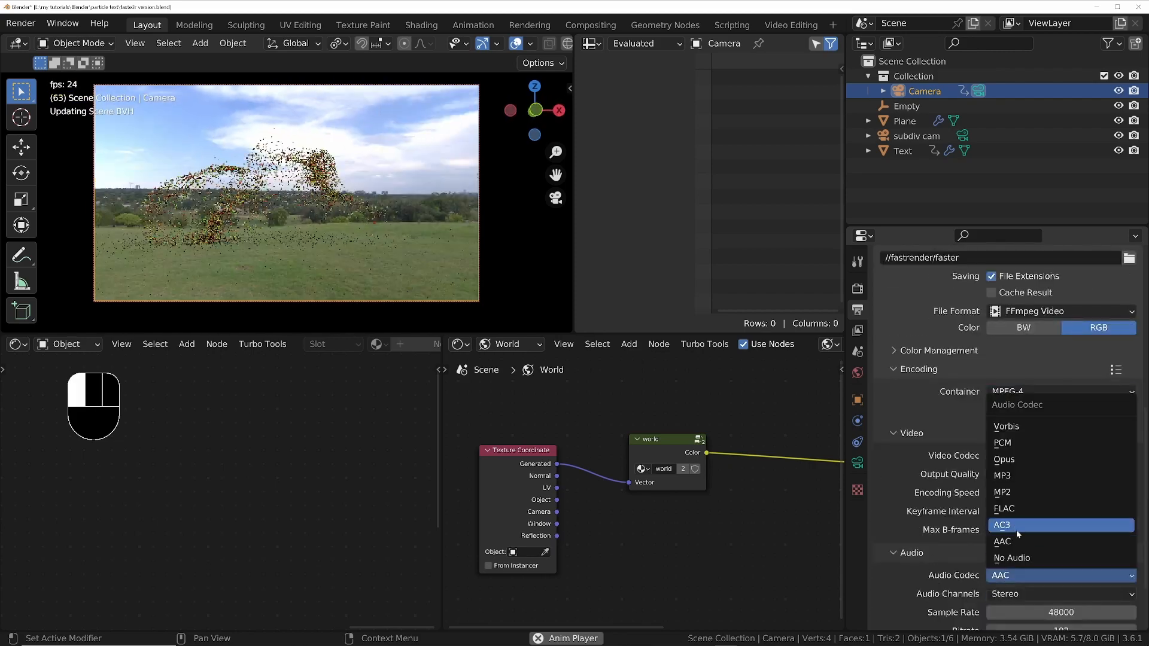
pyautogui.click(590, 24)
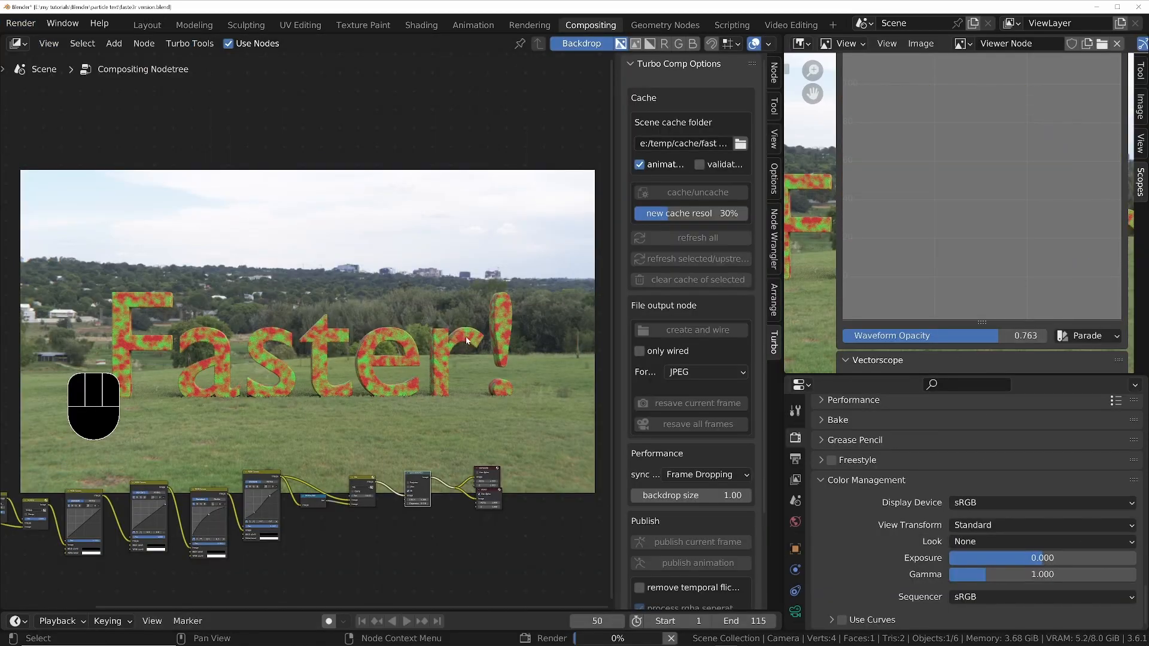
# Step: Render the animation, enable Persistent Data under Performance for final renders, and bring up Render Audio
pyautogui.click(146, 24)
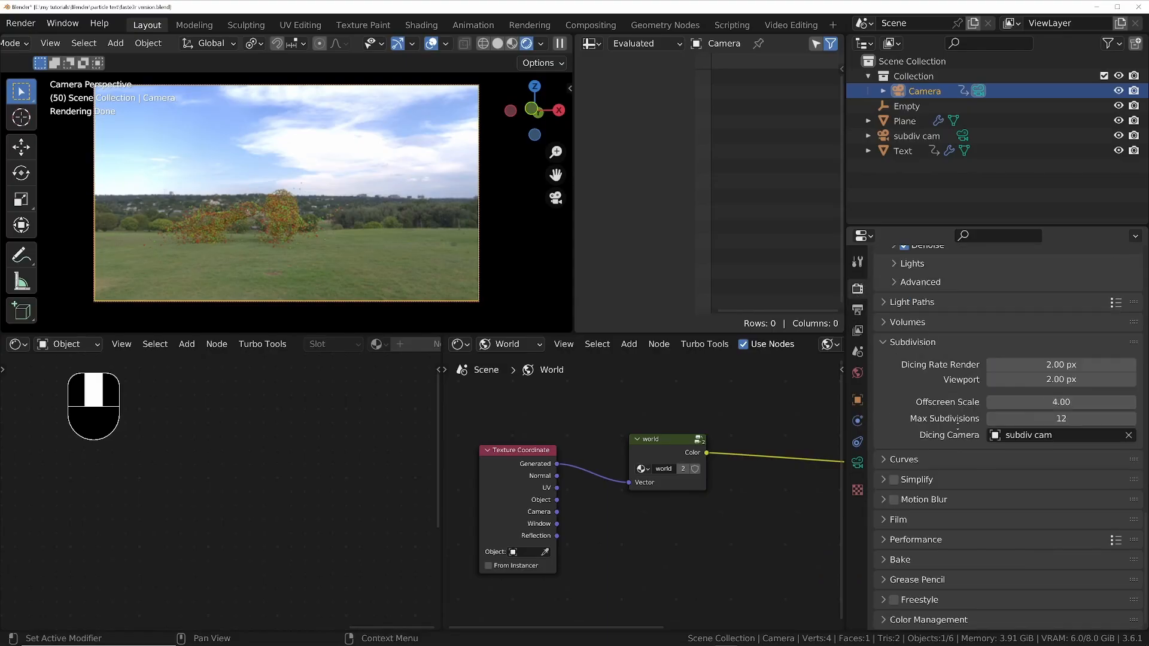
pyautogui.click(588, 24)
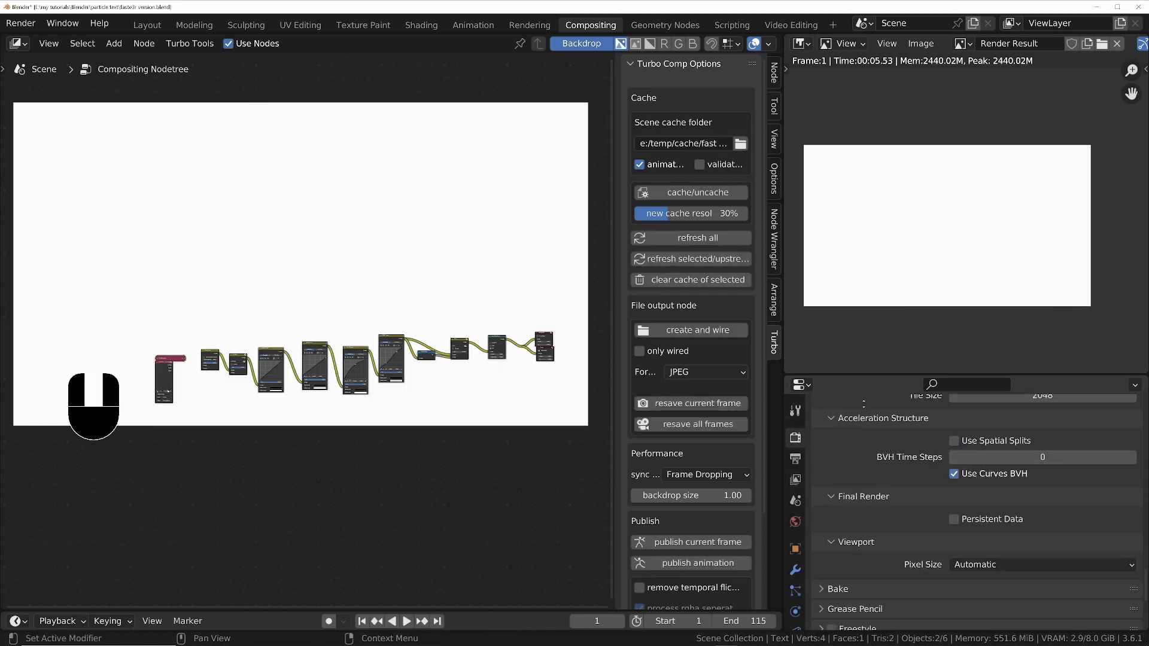
pyautogui.scroll(-3)
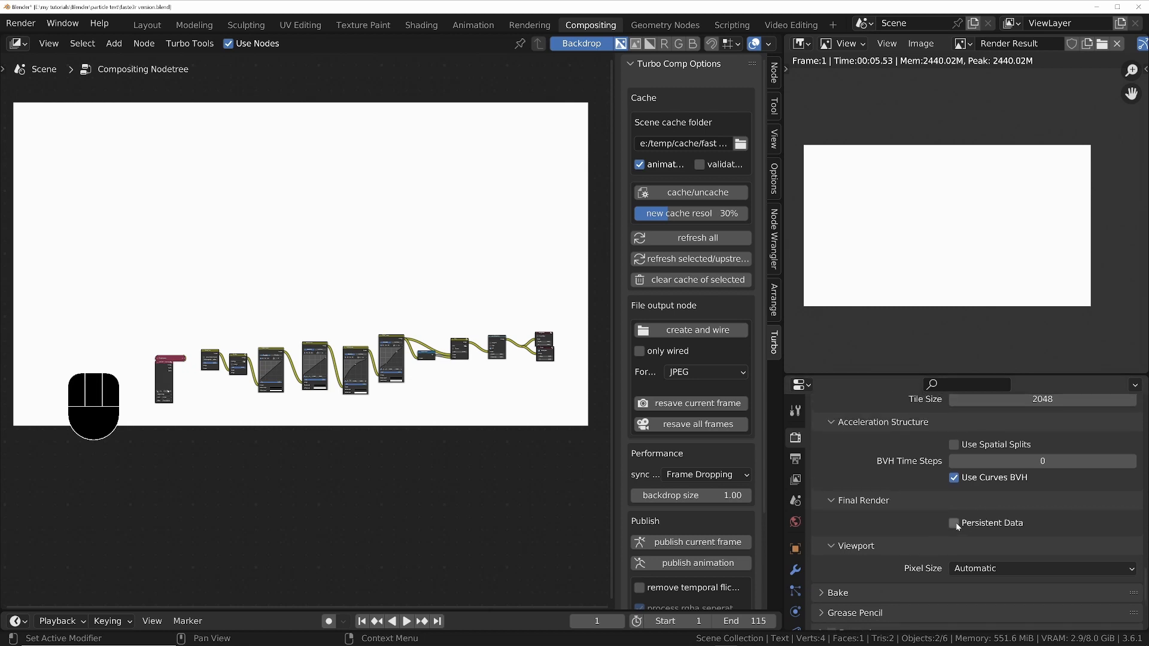
pyautogui.click(953, 523)
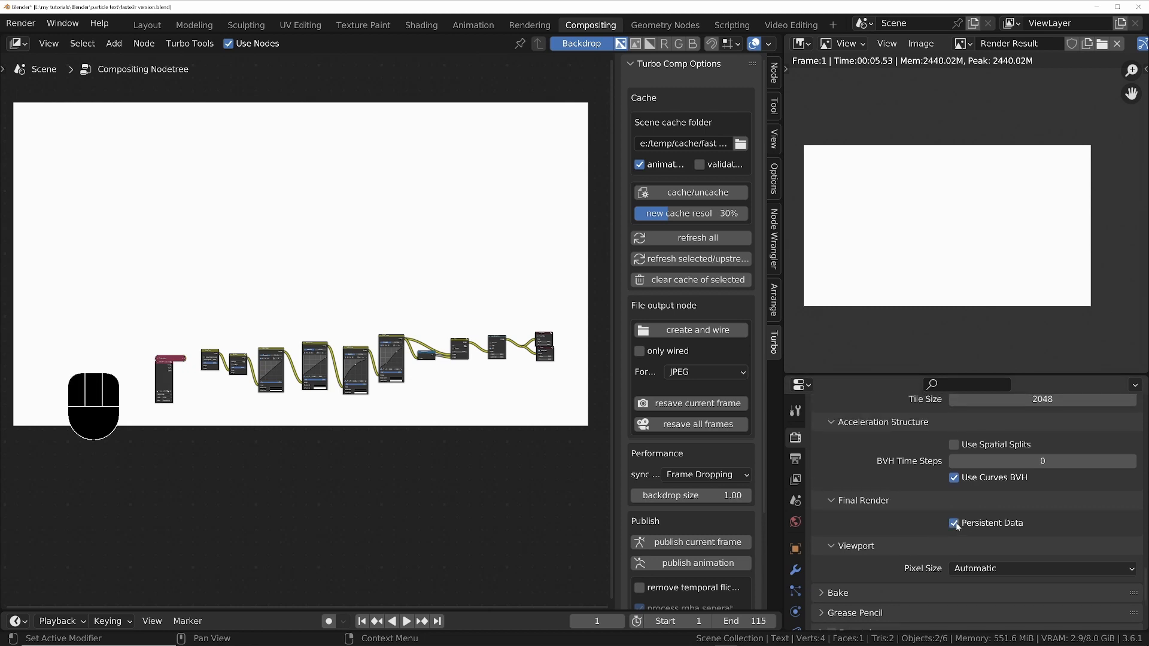
pyautogui.click(20, 23)
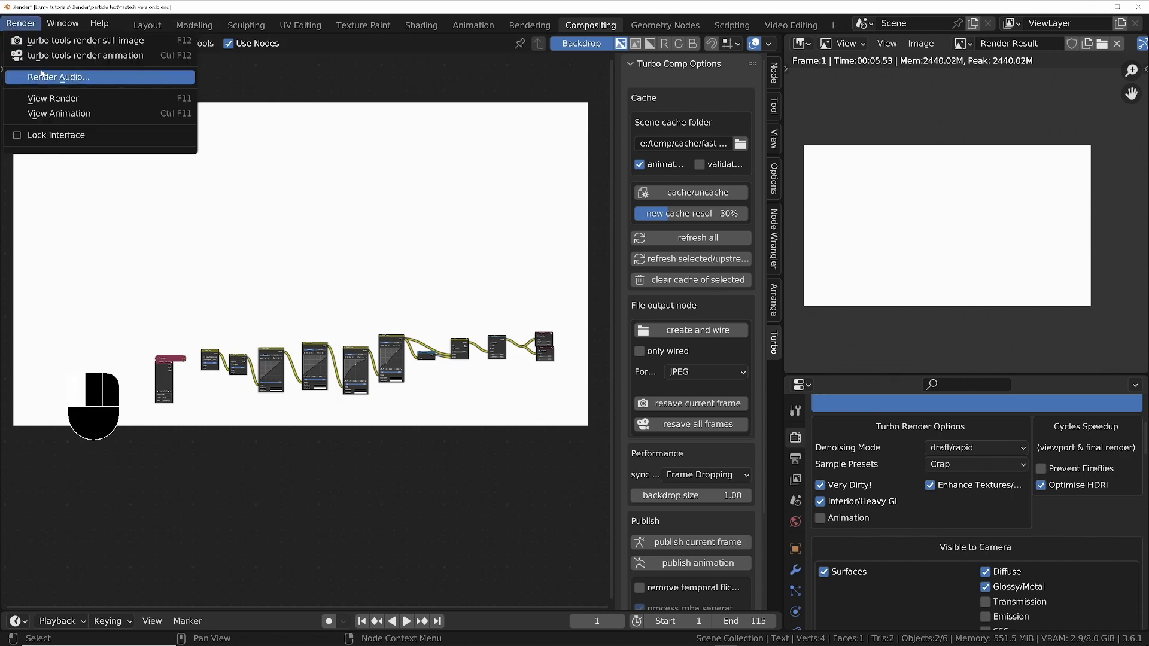